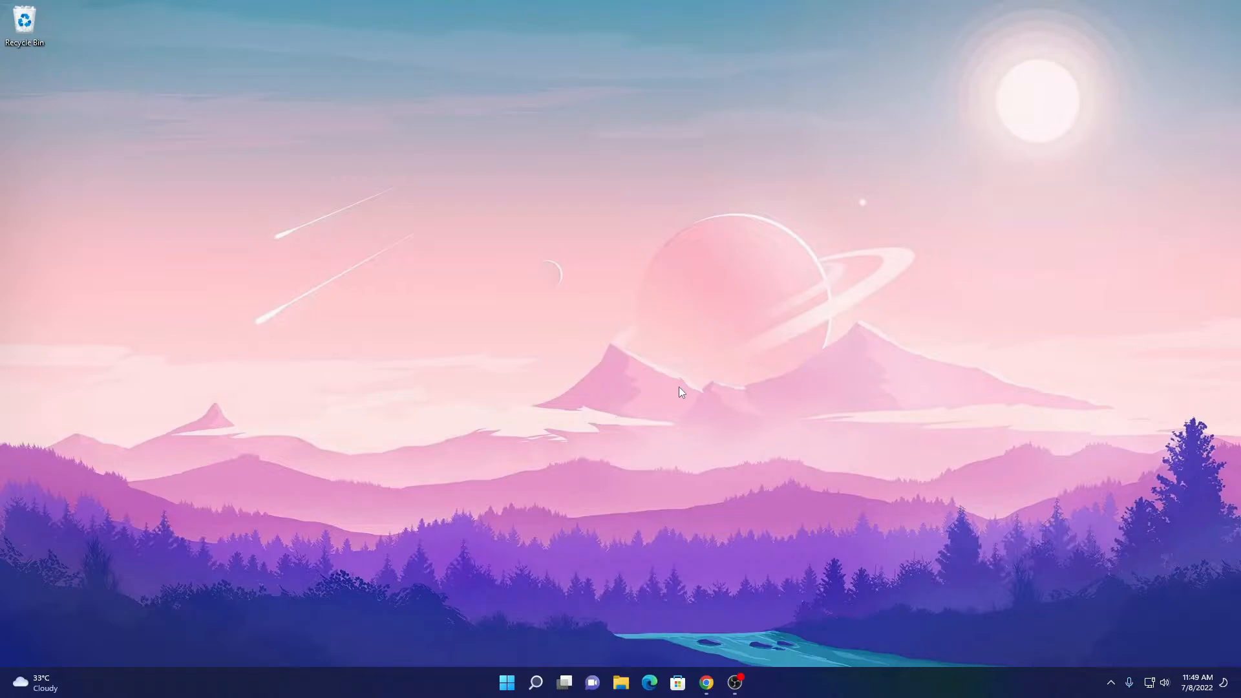
# - Maximize the Chrome Web Store window and select the Chromebook Recovery Utility search result
pyautogui.click(705, 681)
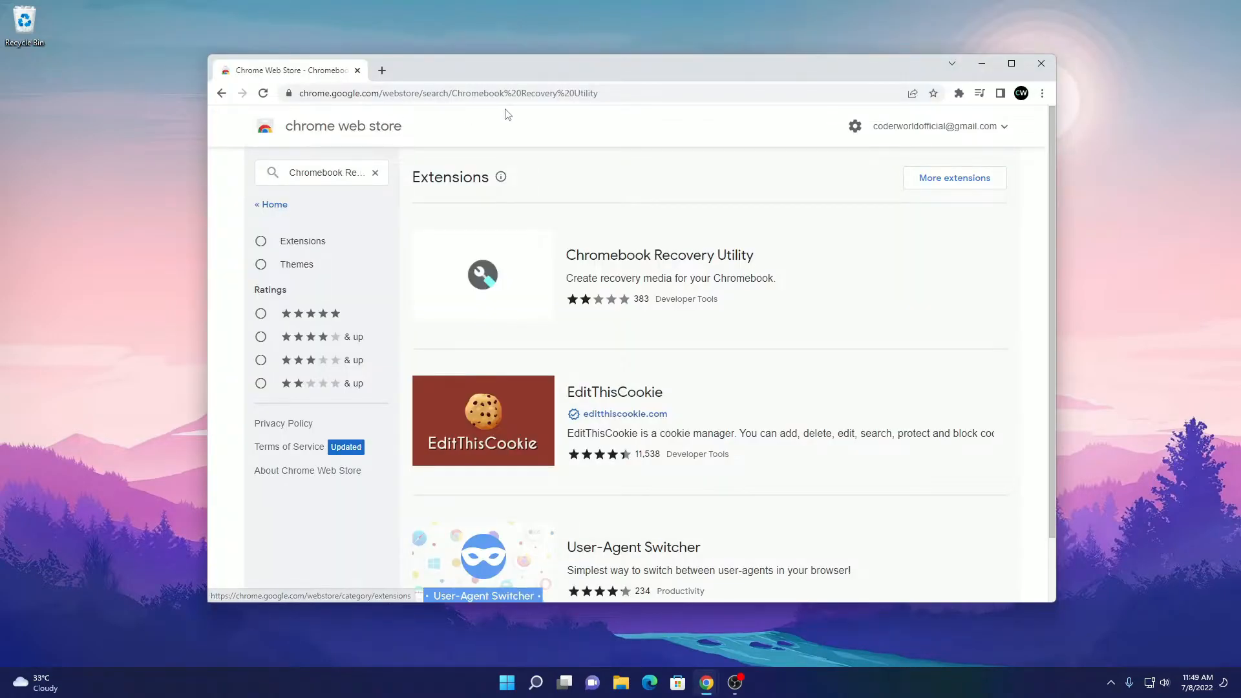
pyautogui.click(1011, 63)
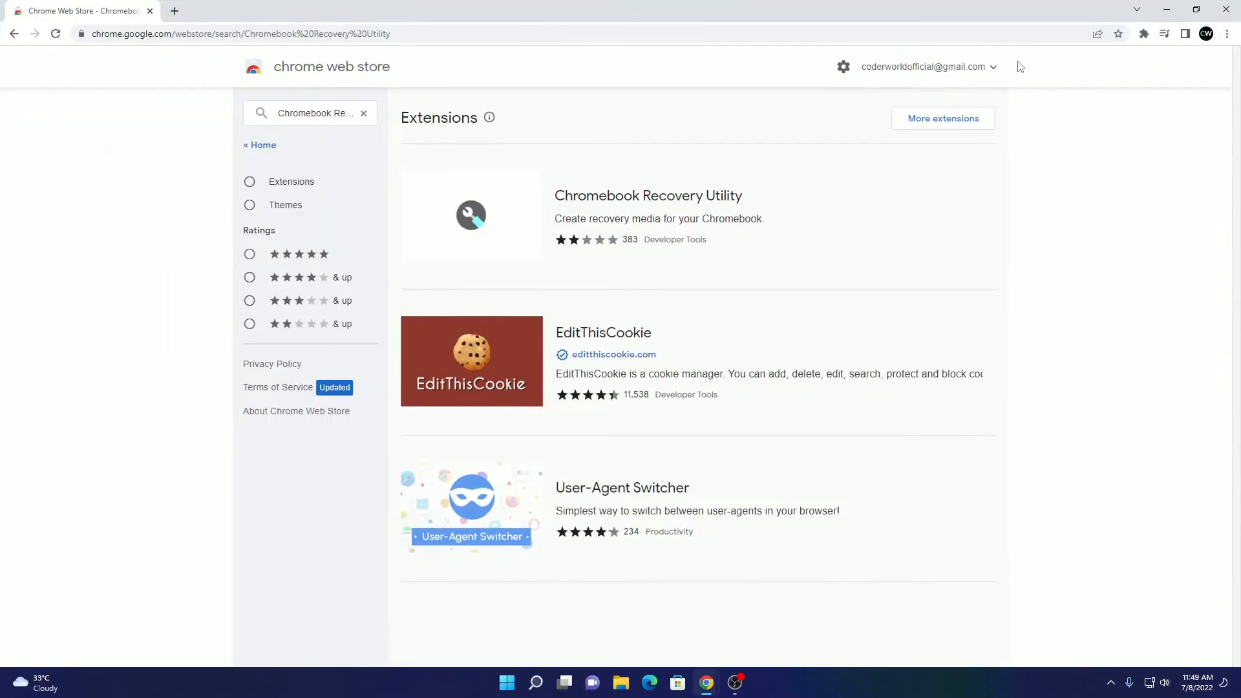
pyautogui.moveTo(675, 207)
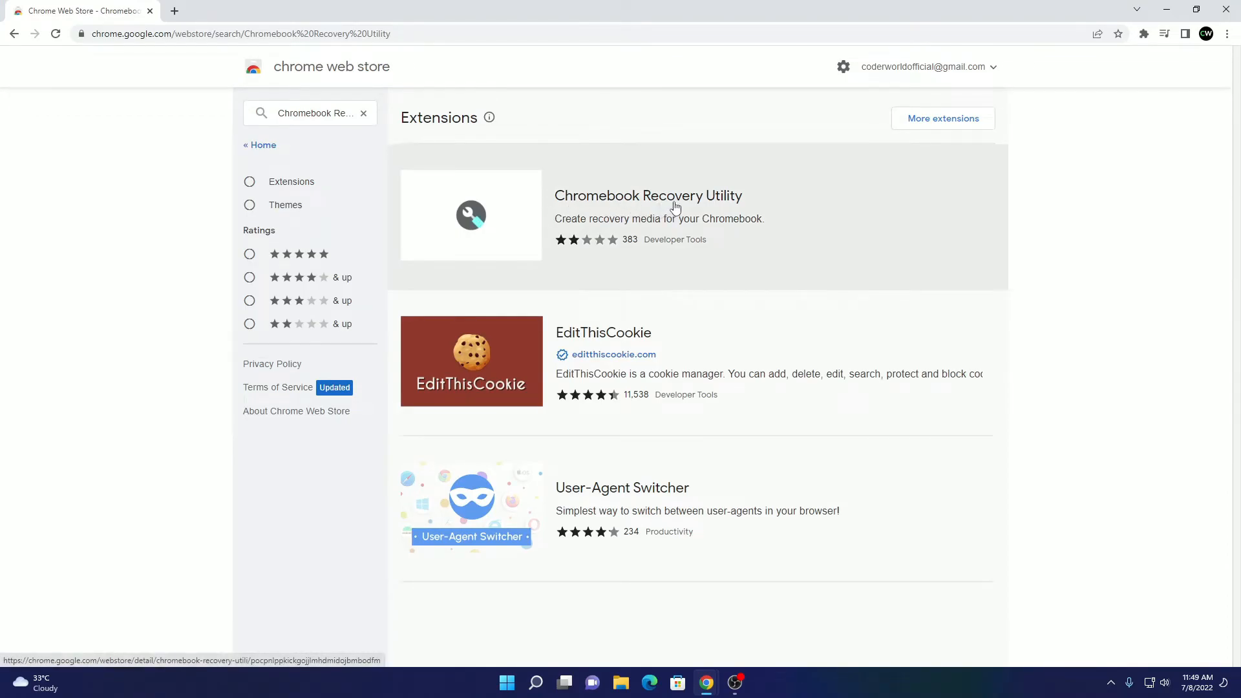
pyautogui.click(648, 195)
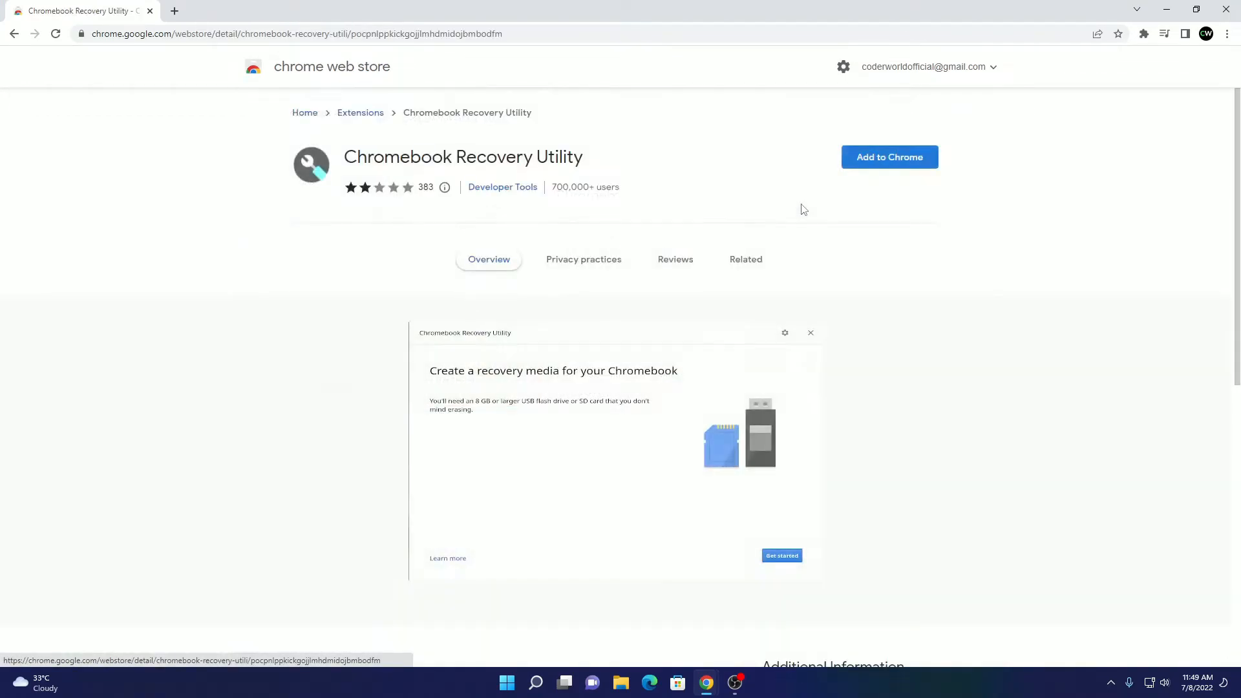
pyautogui.moveTo(751, 183)
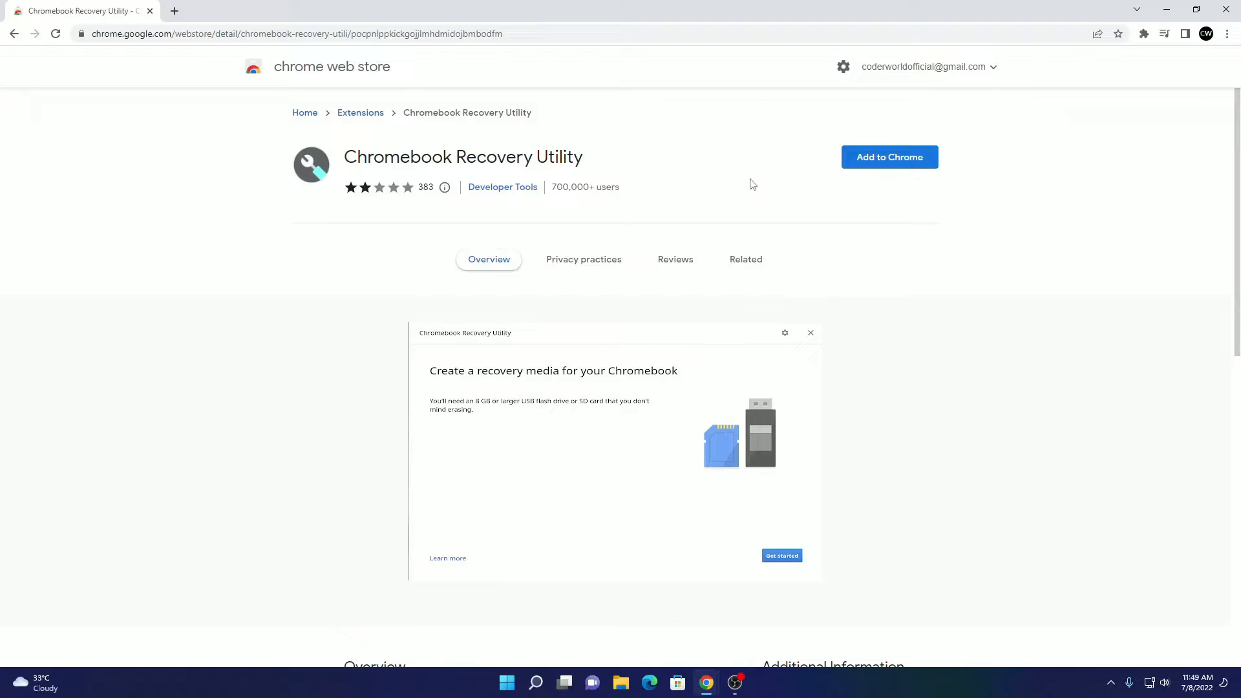
pyautogui.moveTo(758, 177)
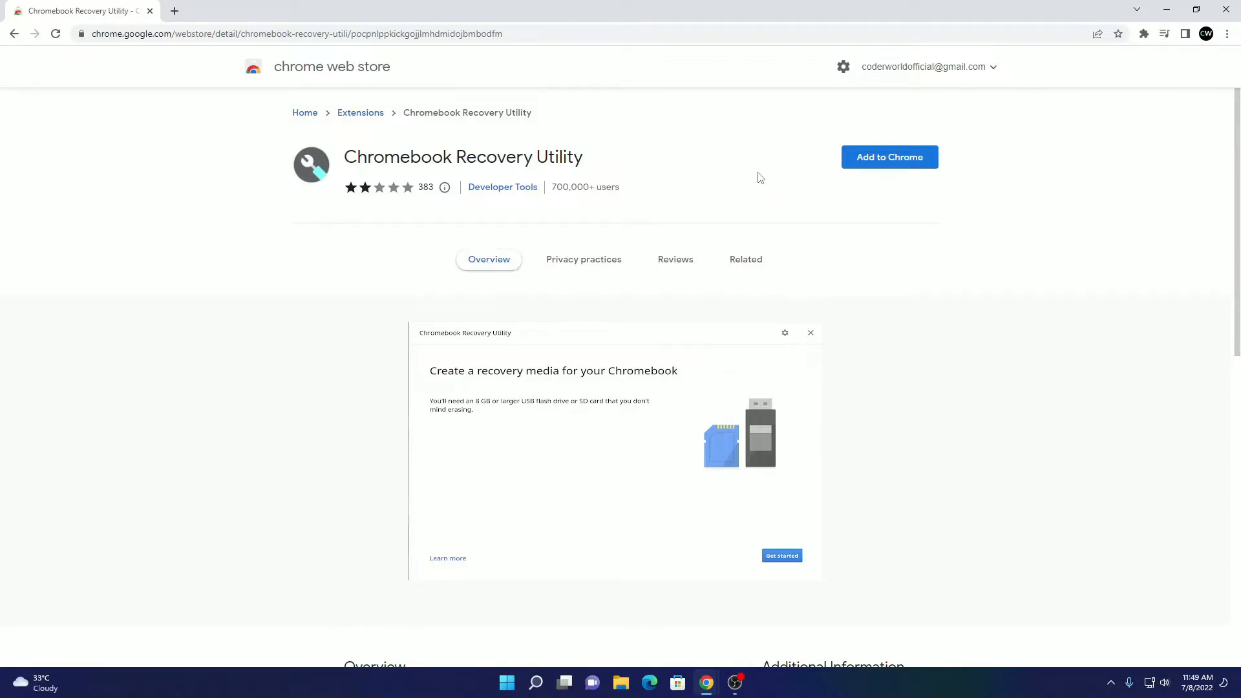
# - Add the Chromebook Recovery Utility extension to Chrome and confirm the installation
pyautogui.click(888, 157)
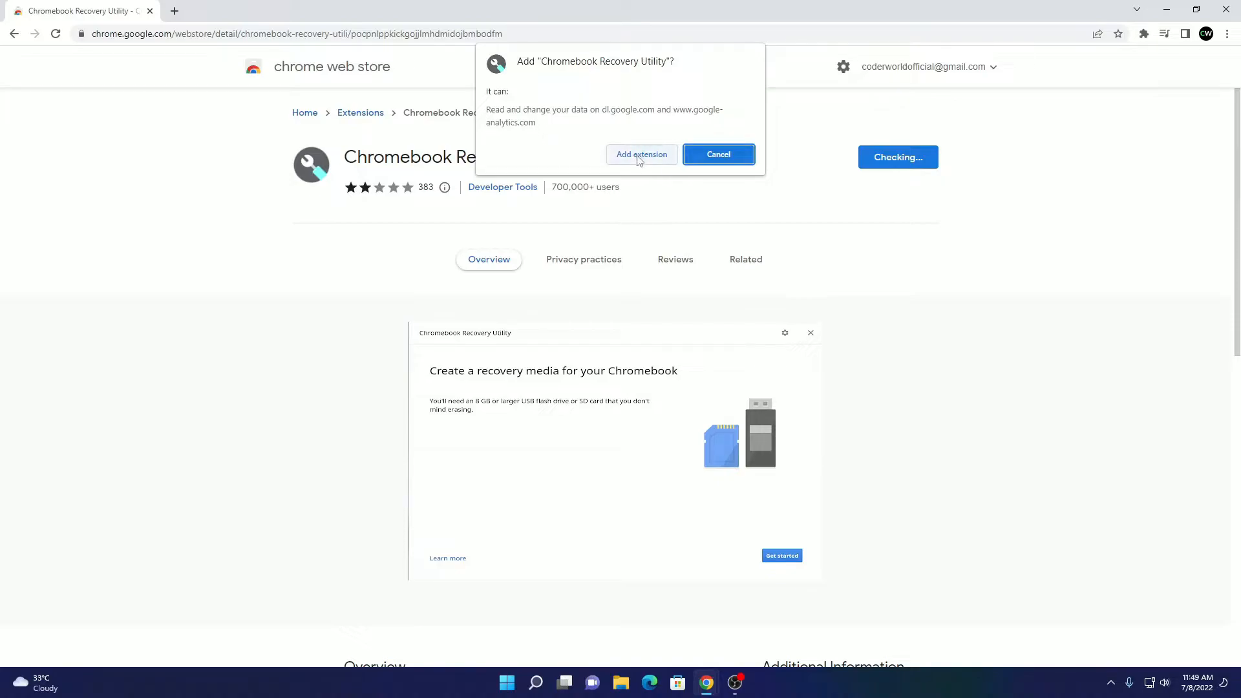
pyautogui.click(641, 155)
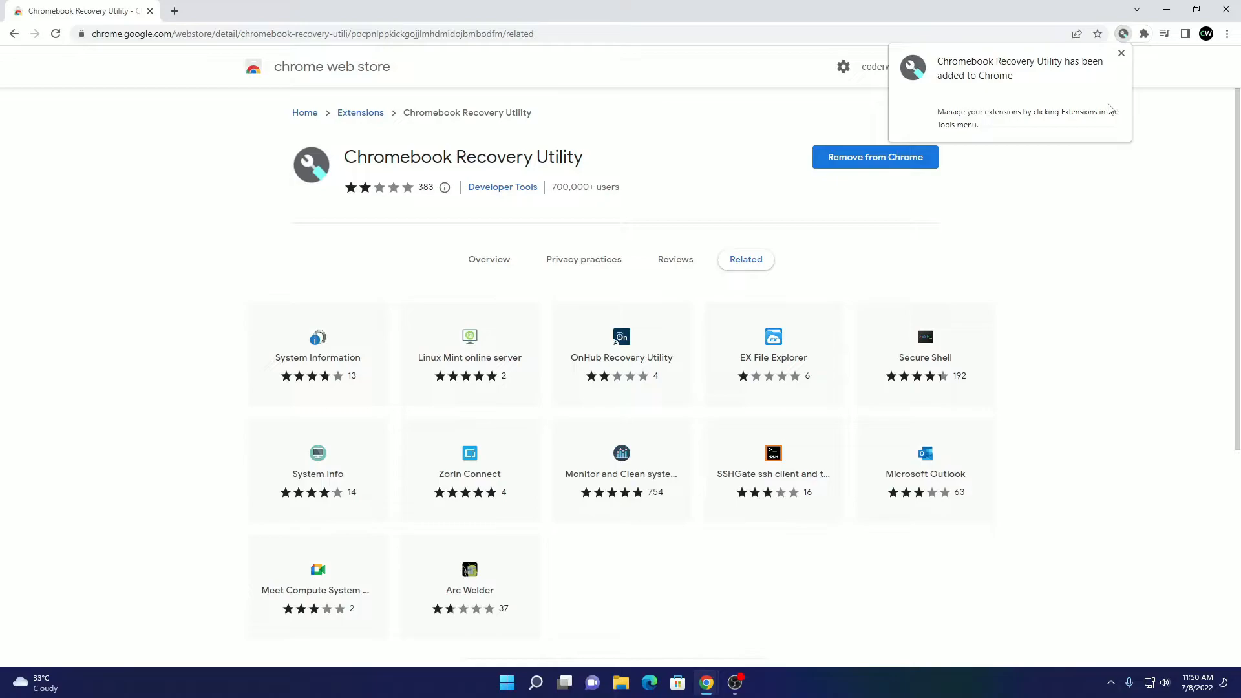
pyautogui.moveTo(1050, 86)
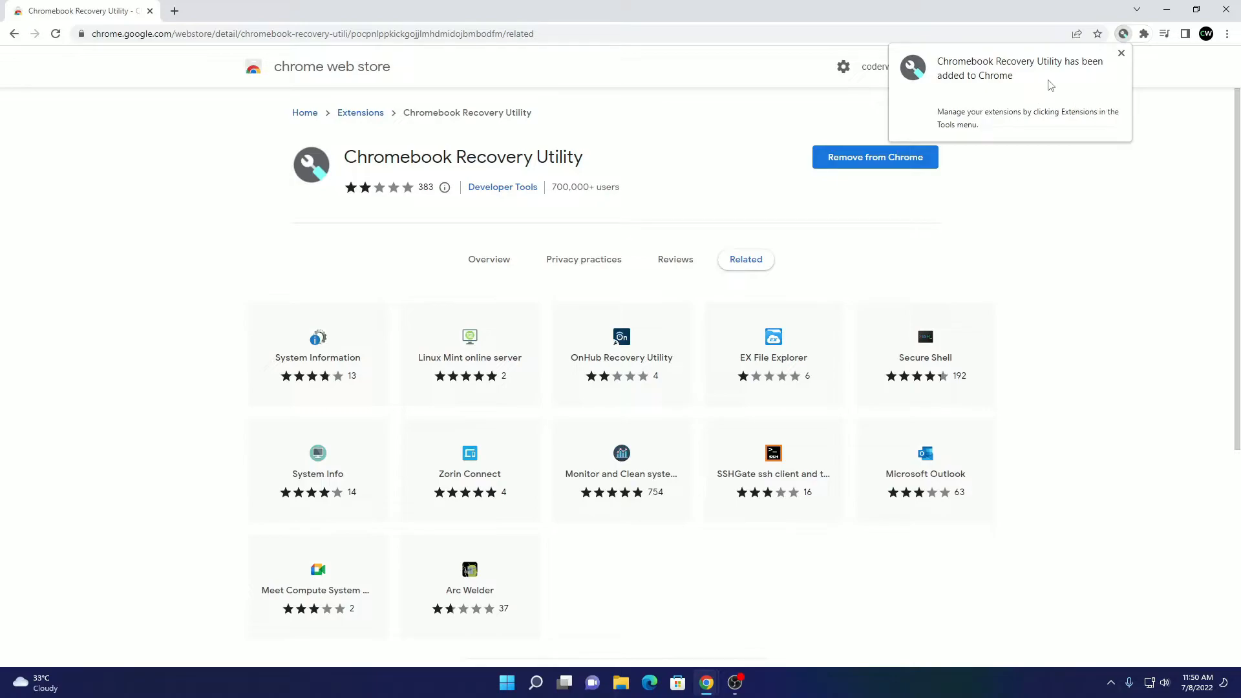
pyautogui.moveTo(1123, 34)
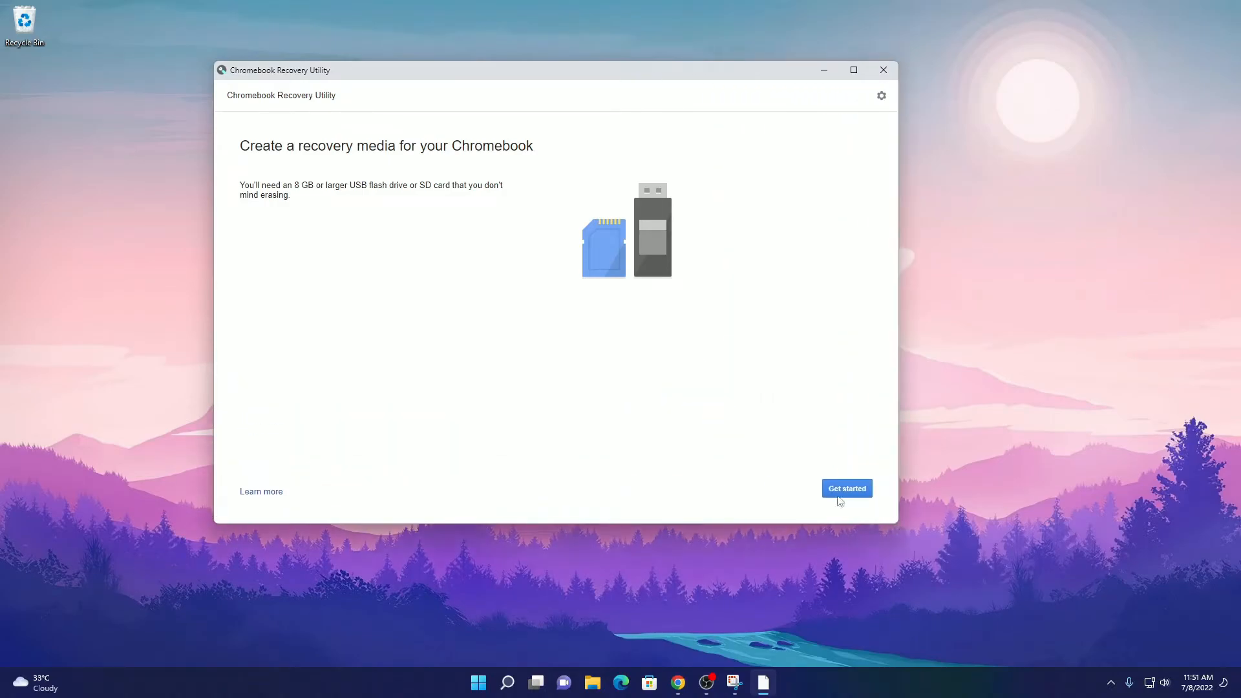
pyautogui.moveTo(373, 175)
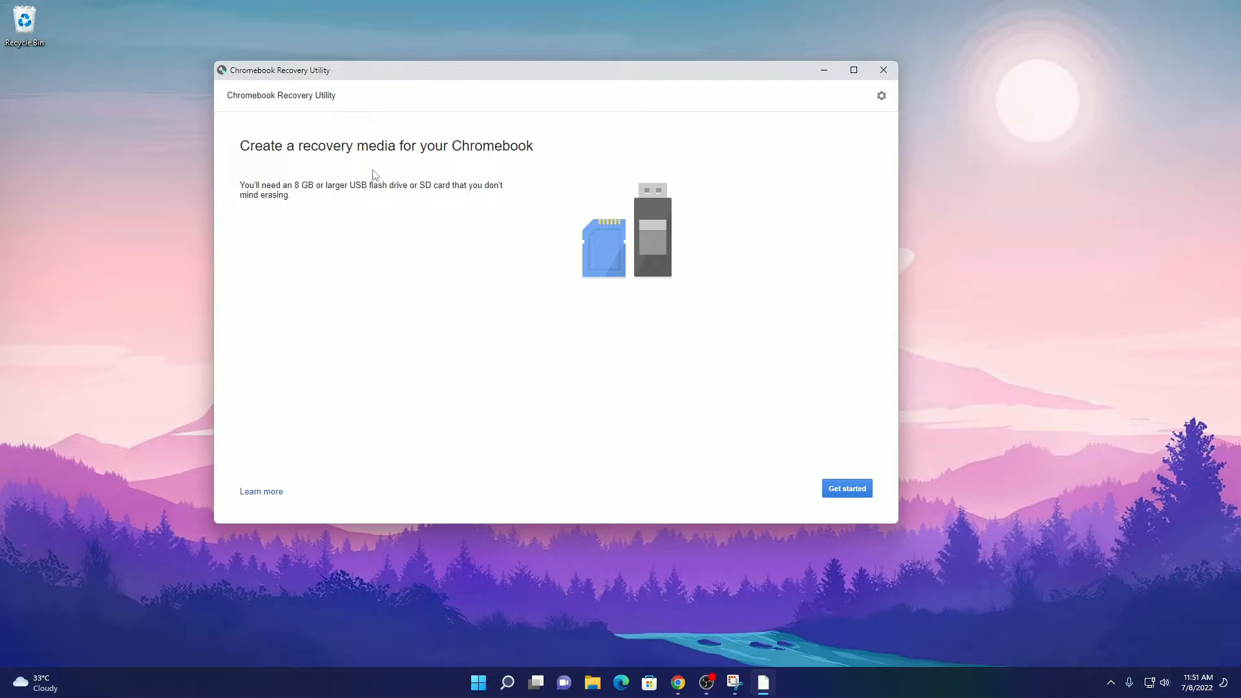
pyautogui.moveTo(345, 184)
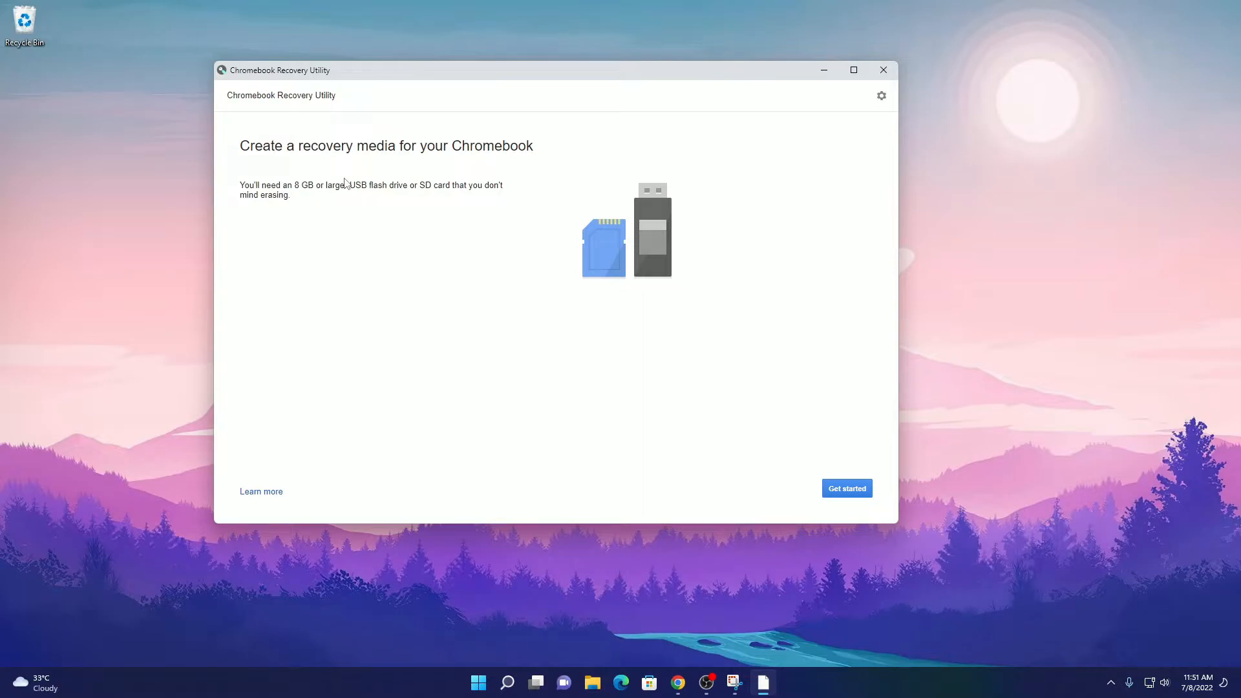
pyautogui.moveTo(835, 445)
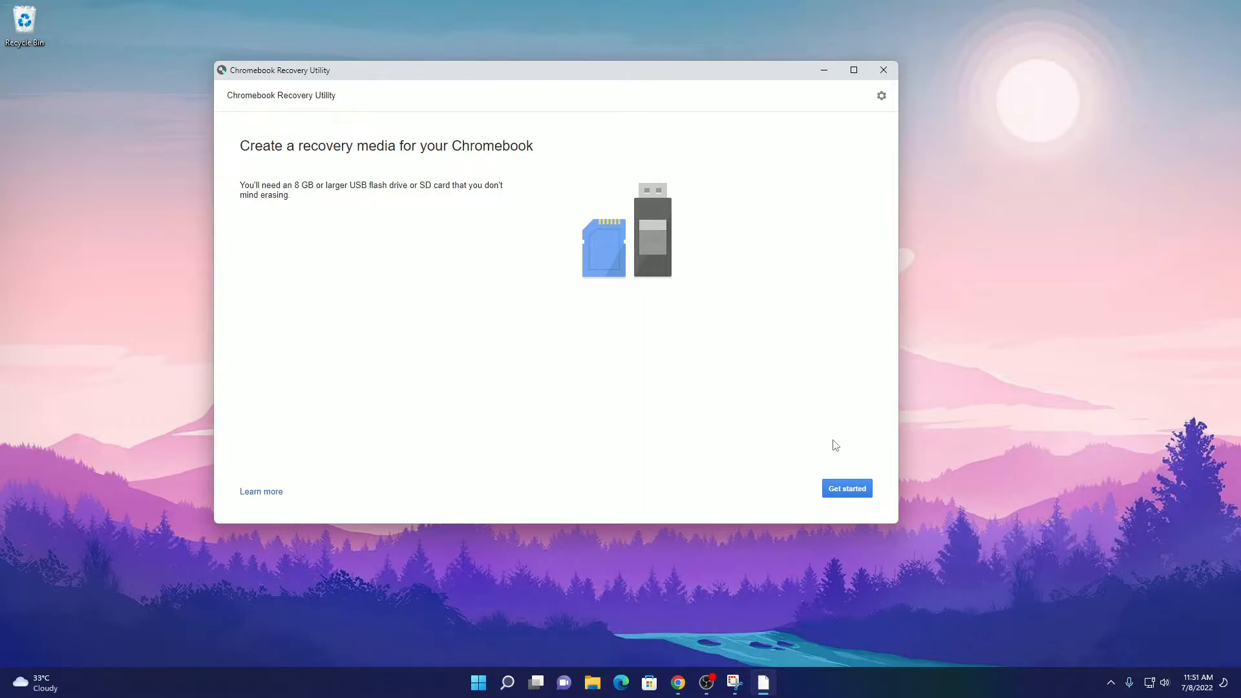
# - Select manufacturer Google Chrome OS Flex and product Chrome OS Flex (Developer-Unstable) from the model list
pyautogui.click(845, 487)
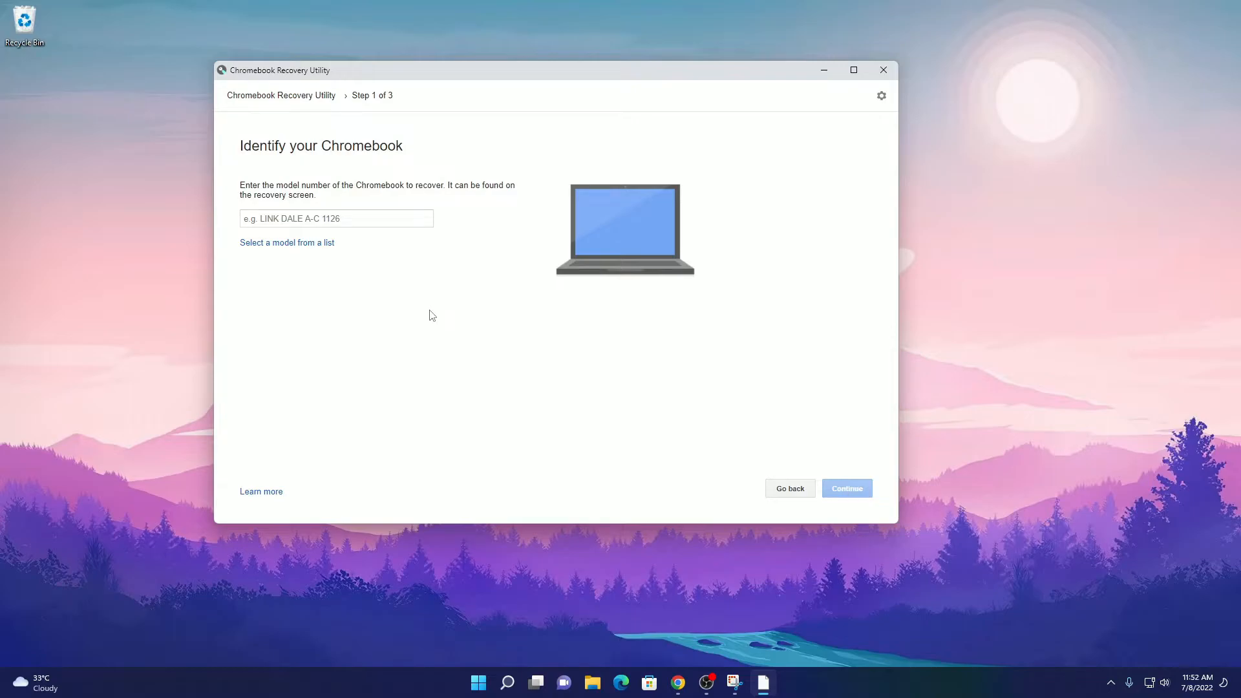
pyautogui.moveTo(275, 262)
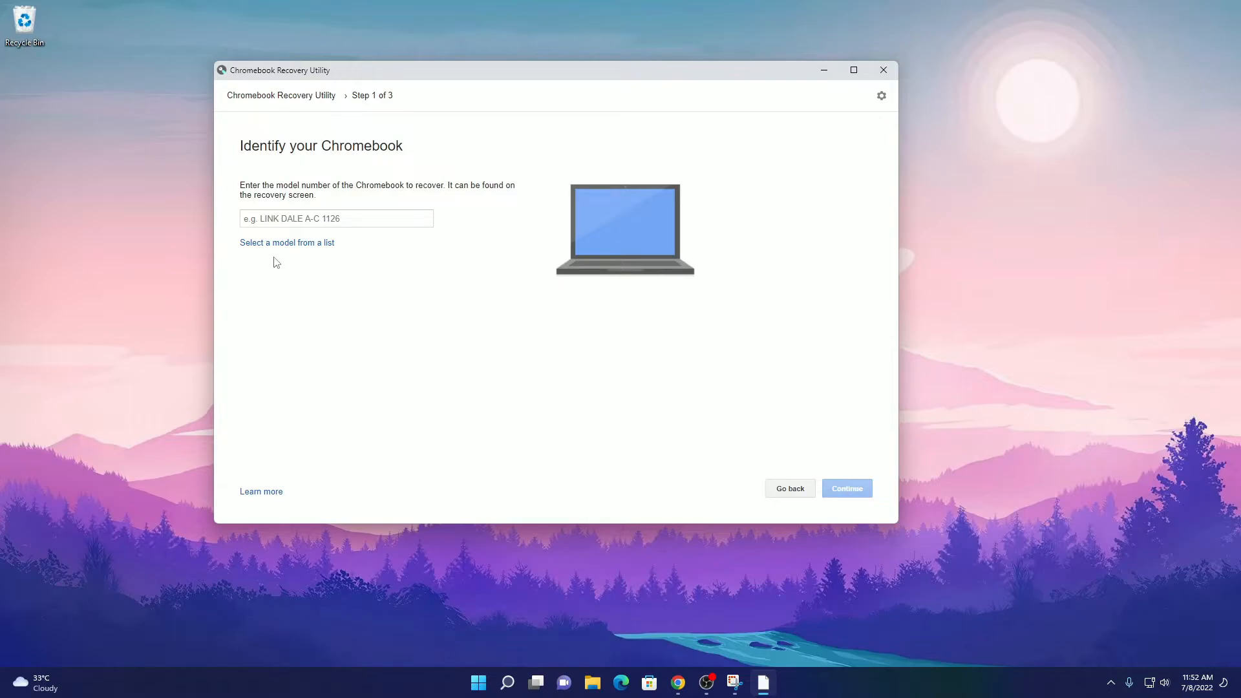
pyautogui.click(287, 242)
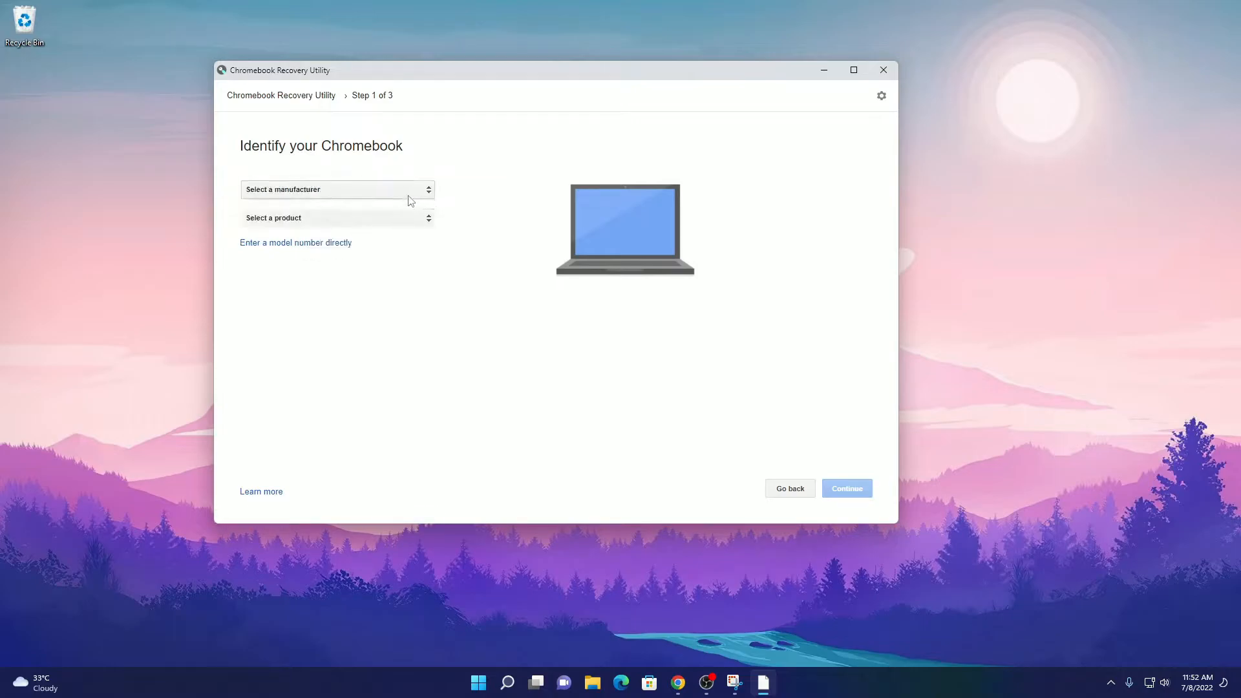
pyautogui.moveTo(412, 198)
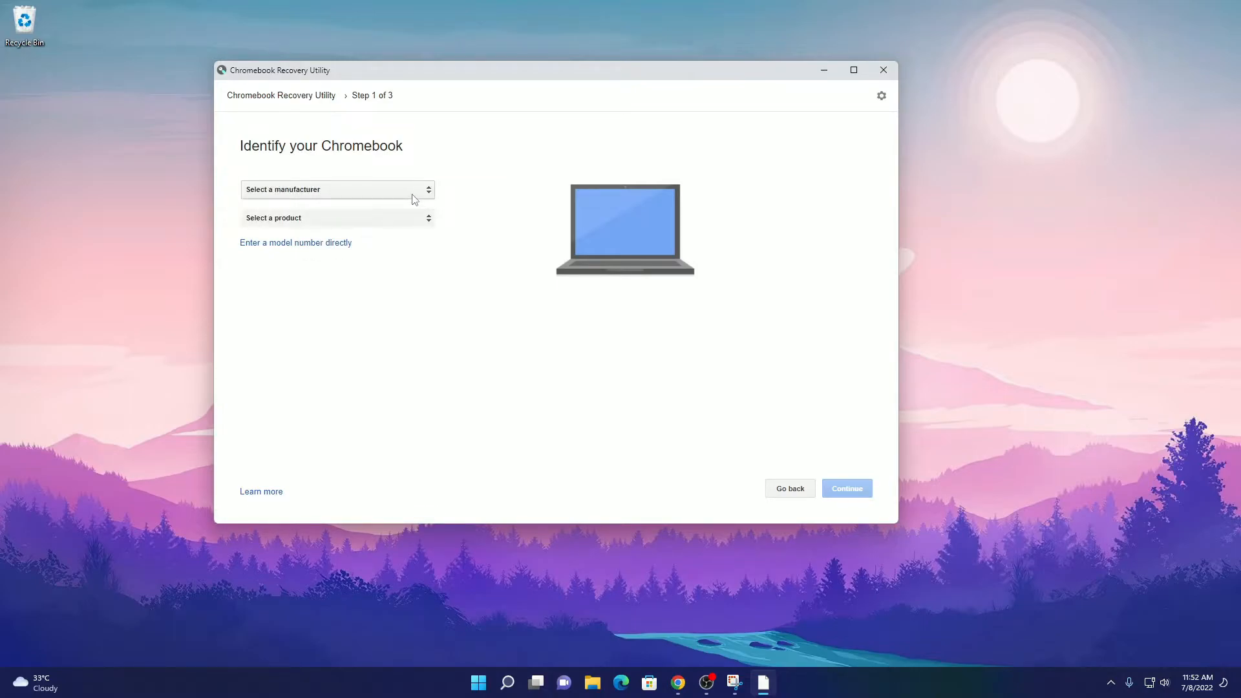
pyautogui.click(337, 189)
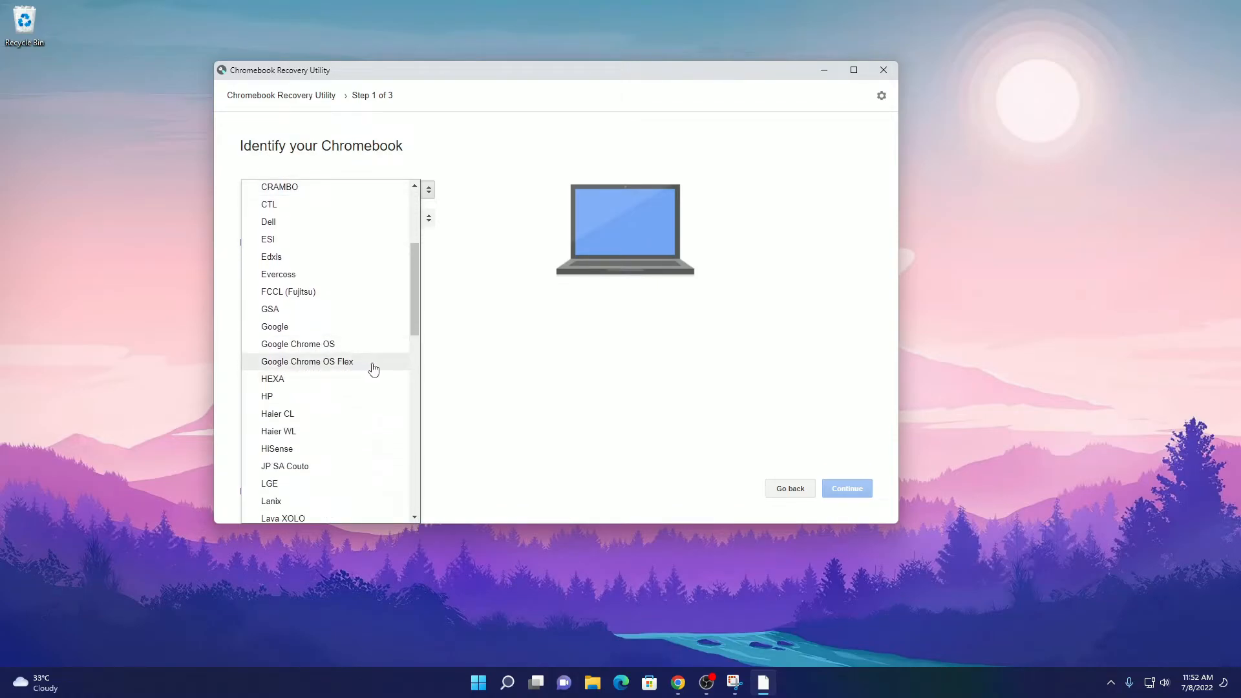
pyautogui.click(306, 361)
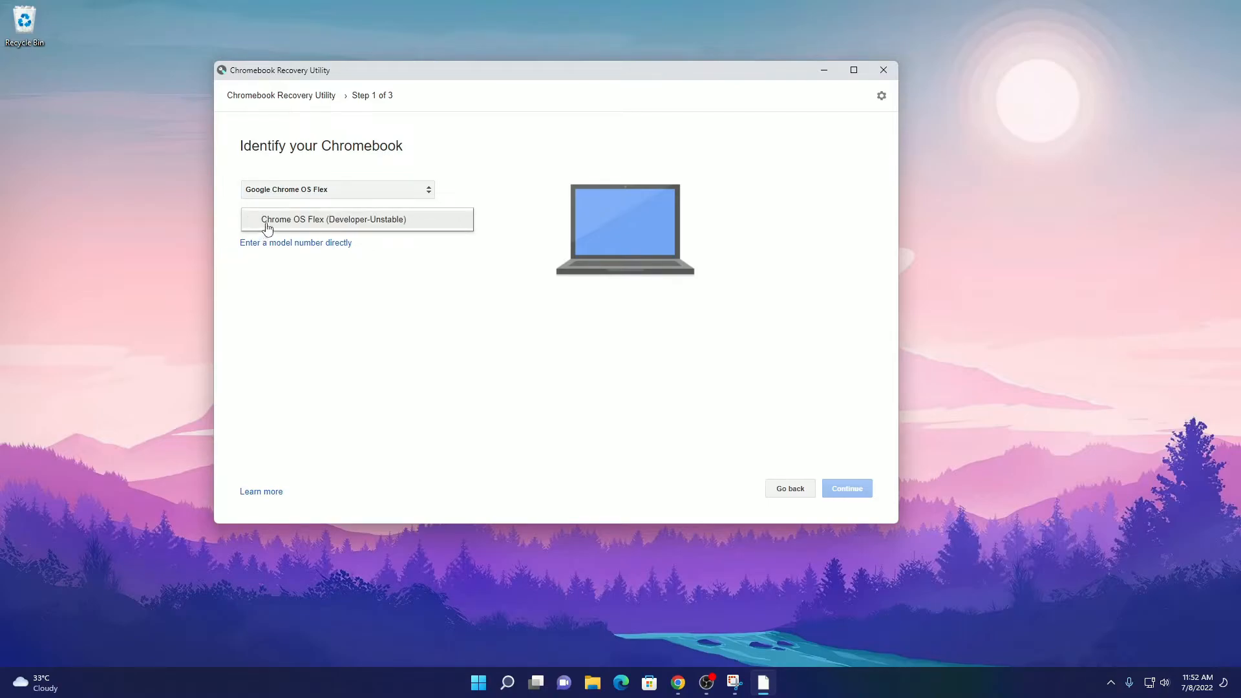
pyautogui.moveTo(420, 222)
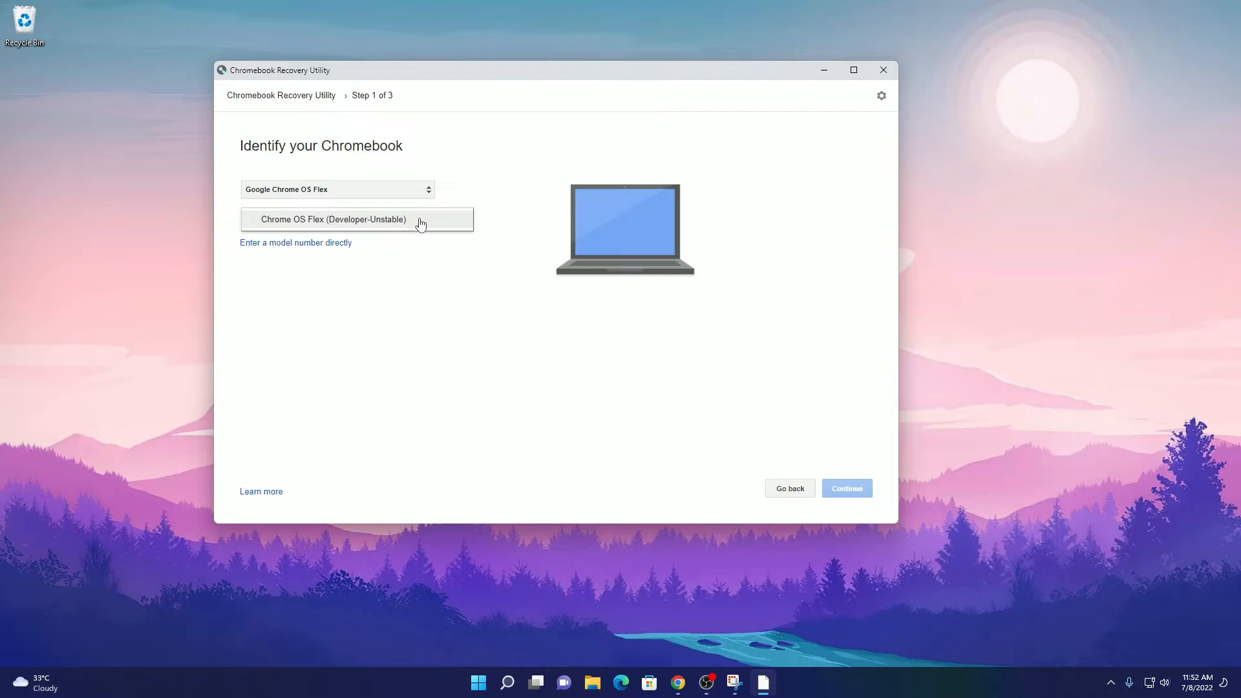
pyautogui.click(333, 219)
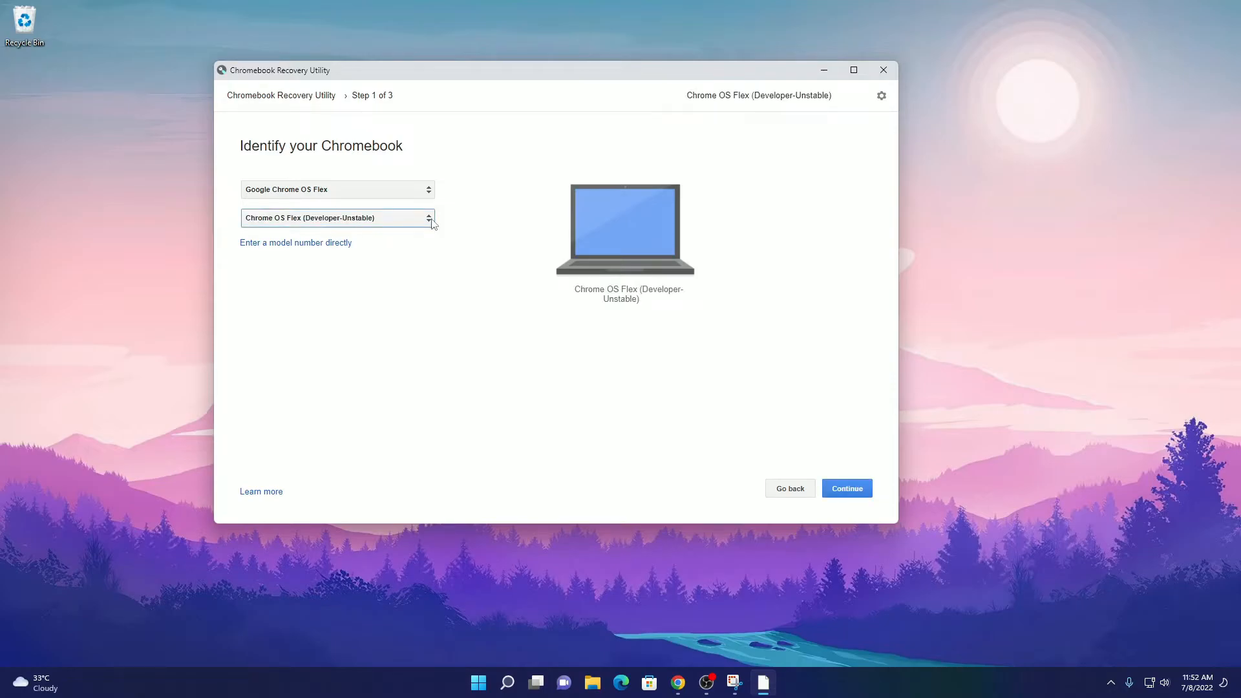
# - Continue to step 2 and choose SanDisk Cruzer Blade - 14.5 GB as the target drive
pyautogui.click(845, 487)
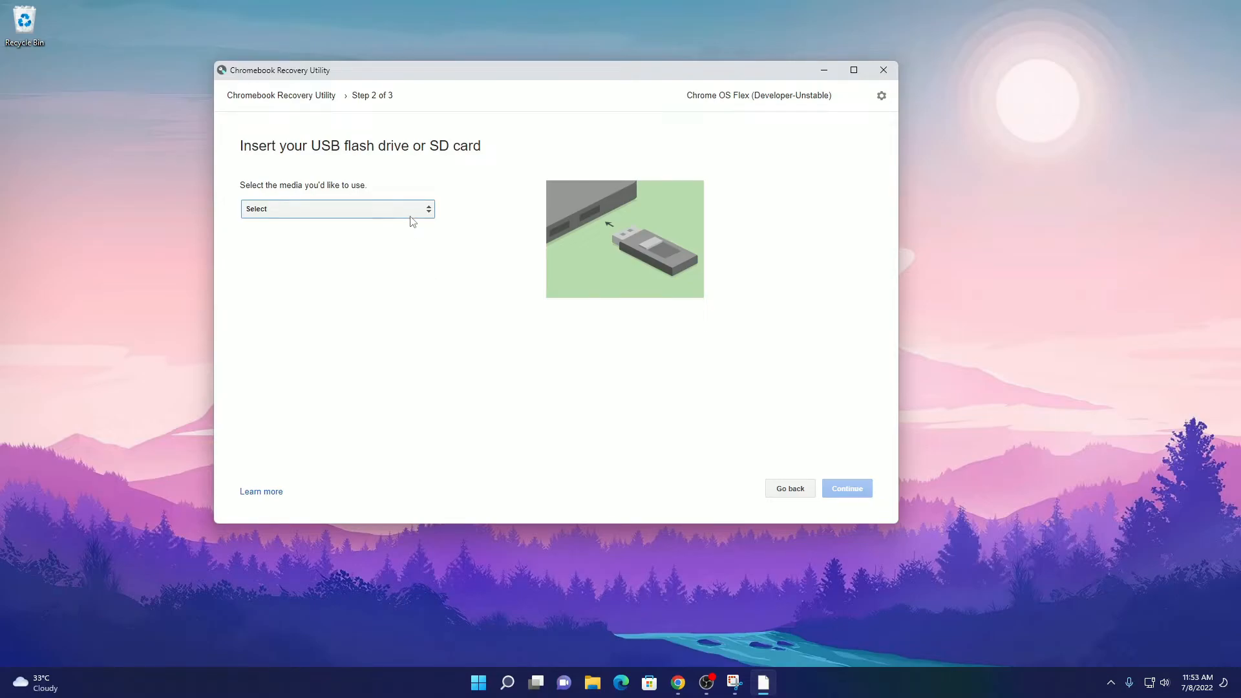
pyautogui.click(336, 209)
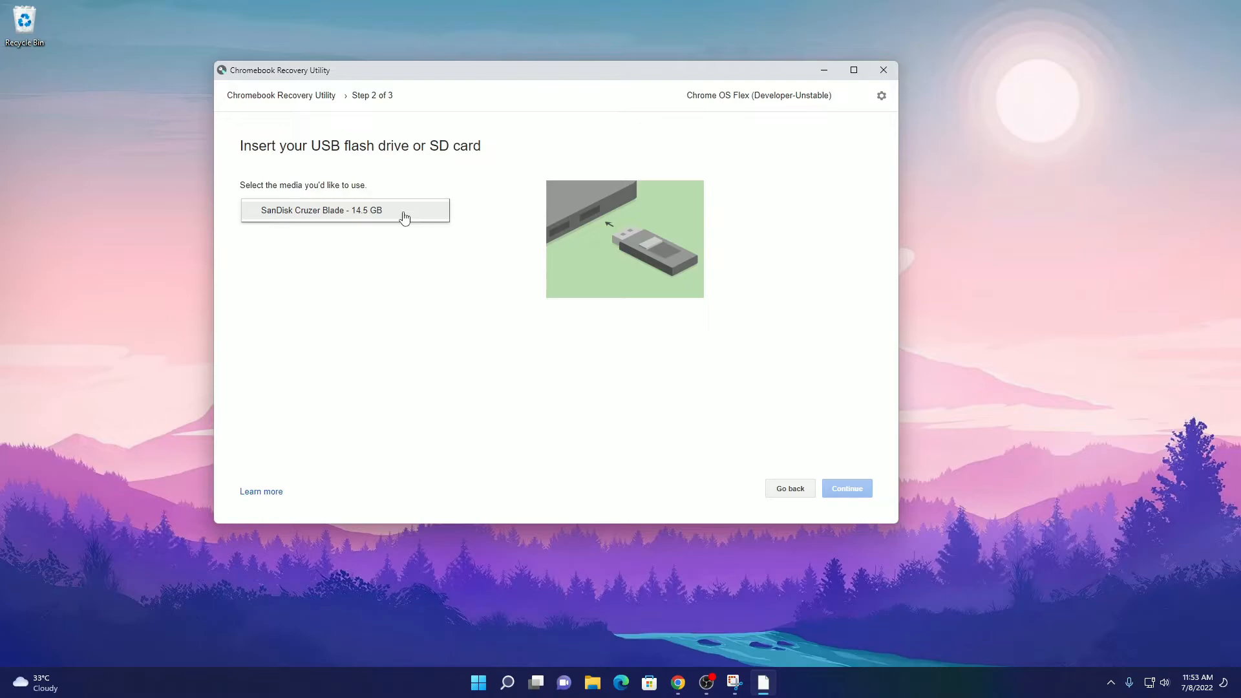
pyautogui.click(344, 209)
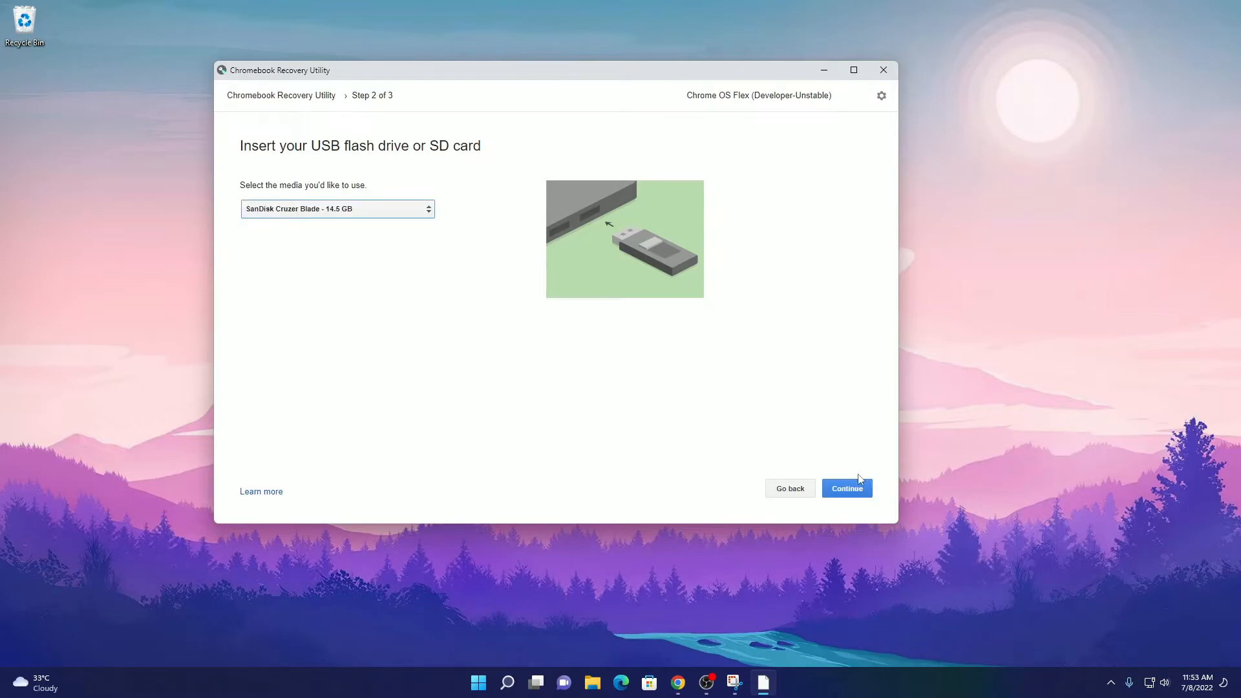
# - Continue and create the Chrome OS Flex recovery image on the SanDisk drive
pyautogui.click(846, 487)
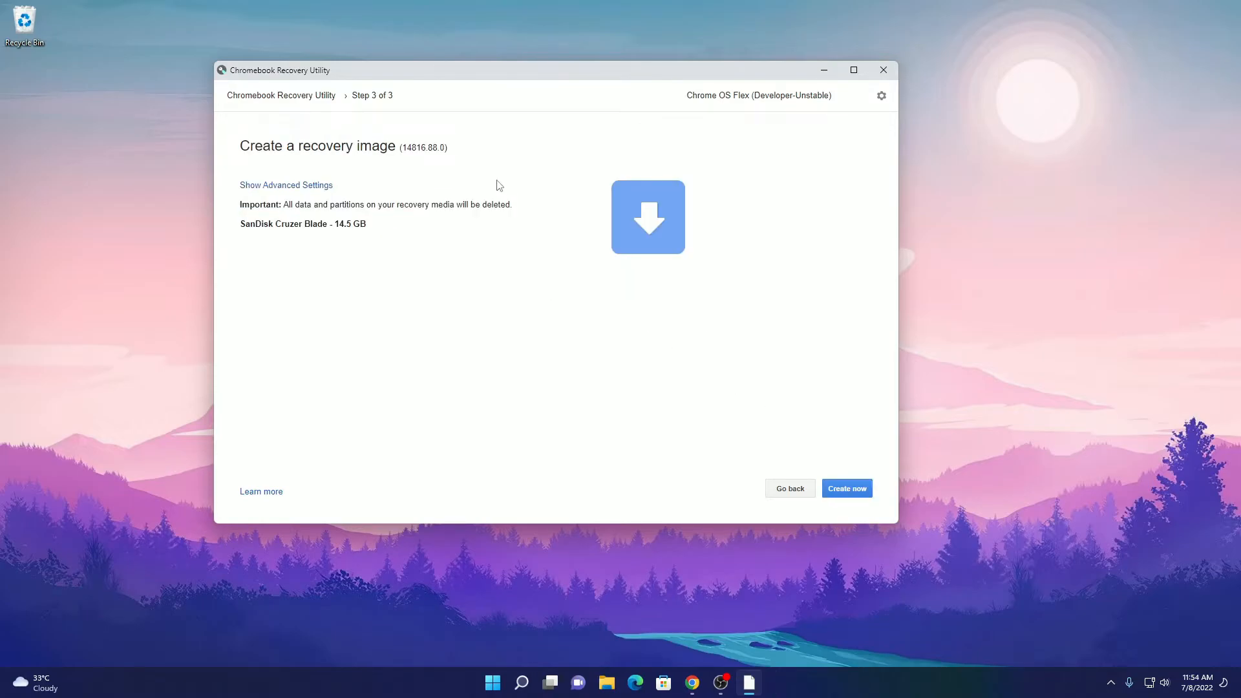
pyautogui.moveTo(503, 159)
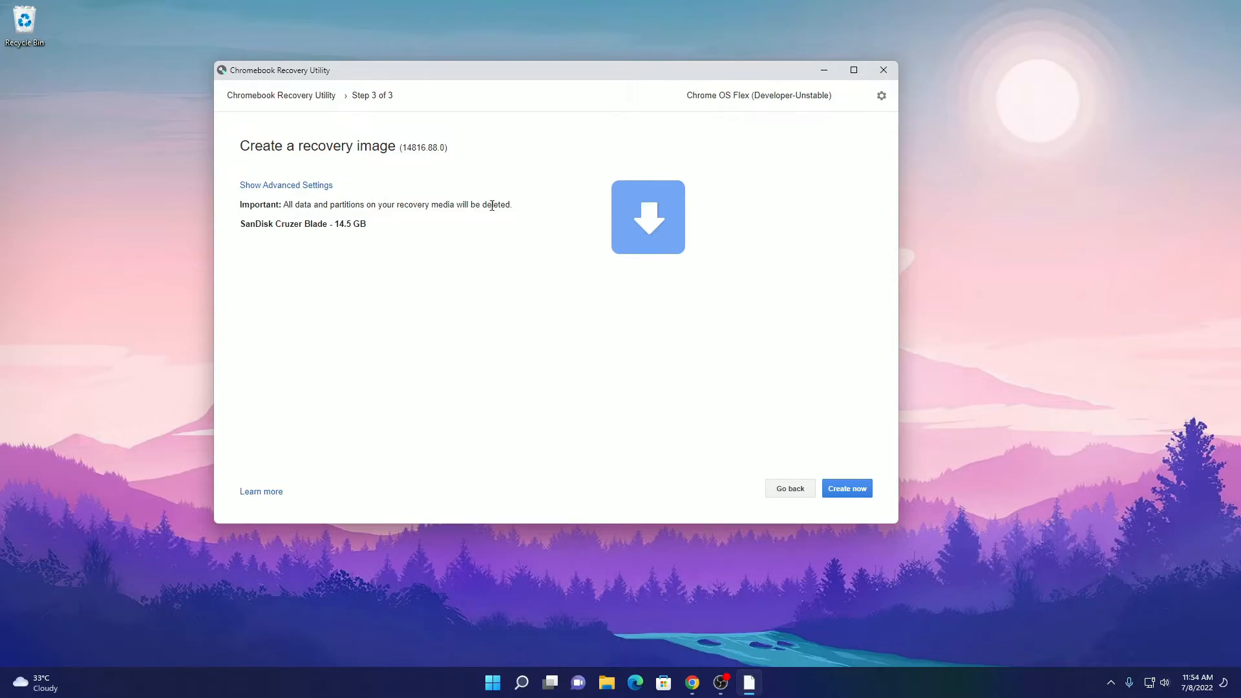
pyautogui.moveTo(402, 226)
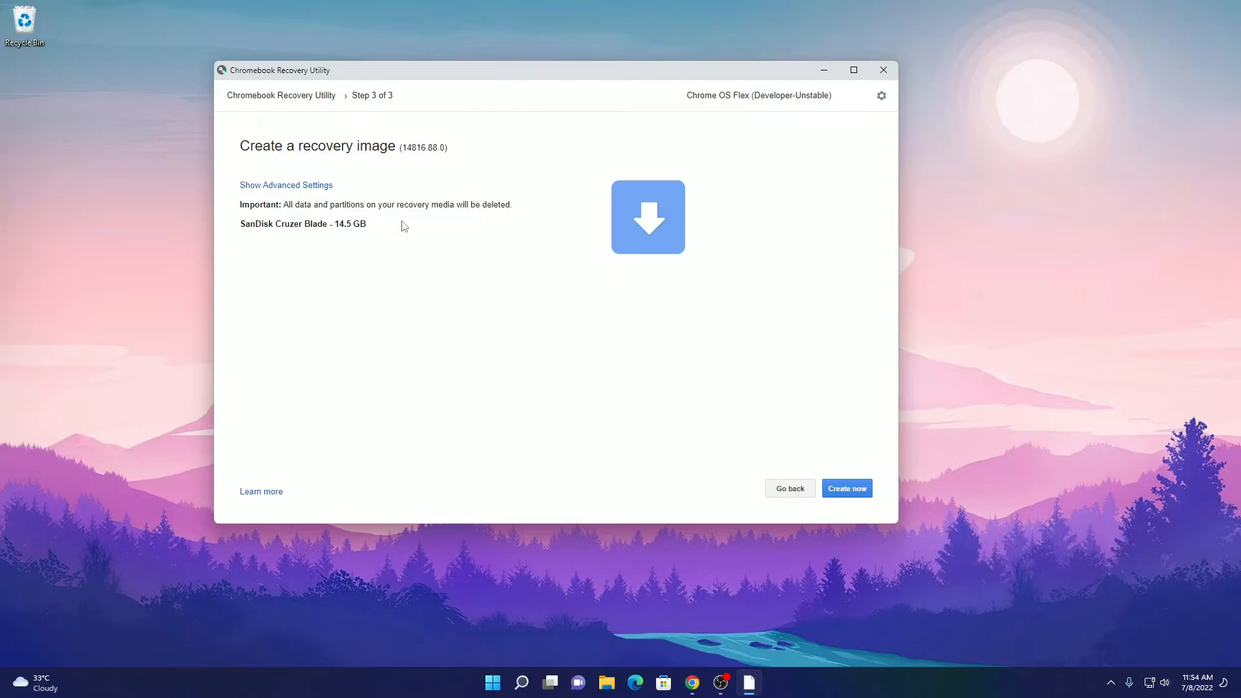
pyautogui.moveTo(599, 205)
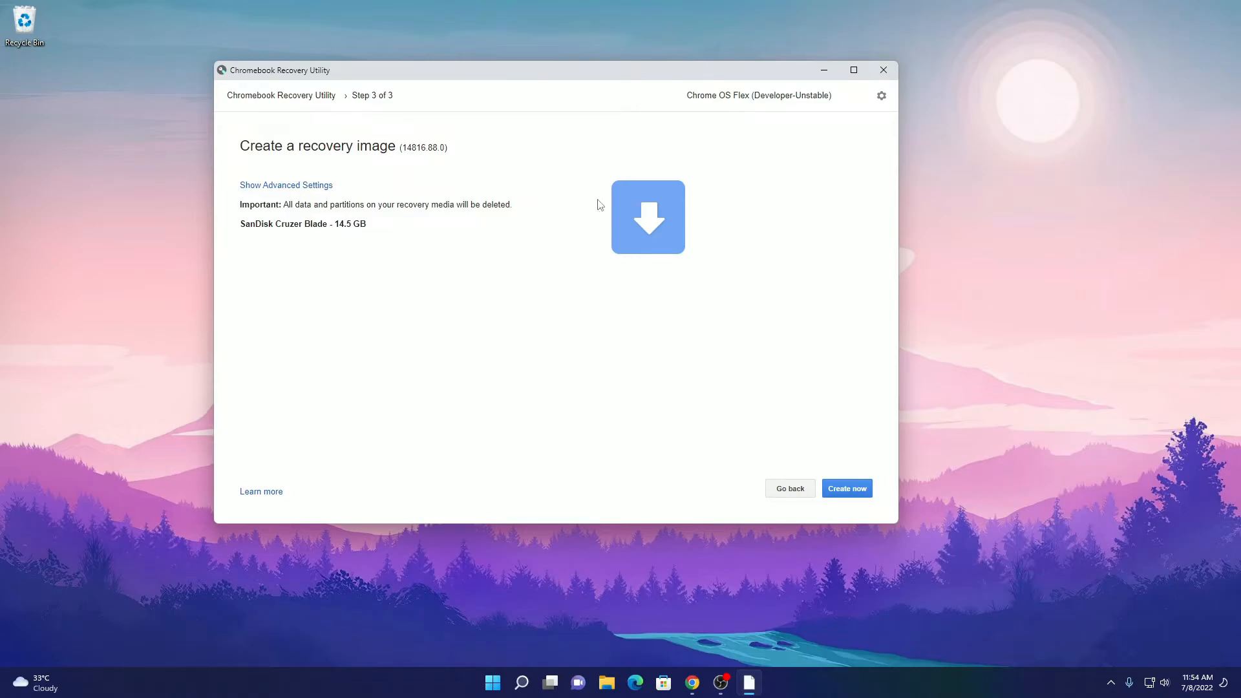
pyautogui.moveTo(844, 506)
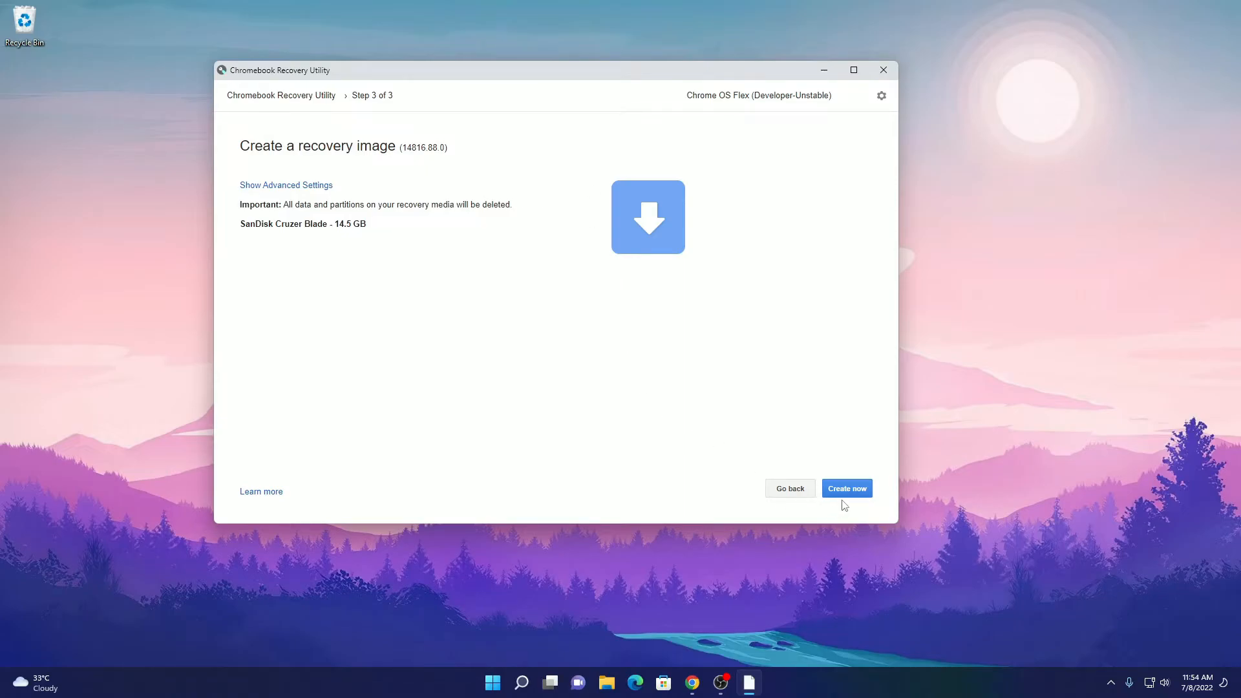
pyautogui.click(845, 487)
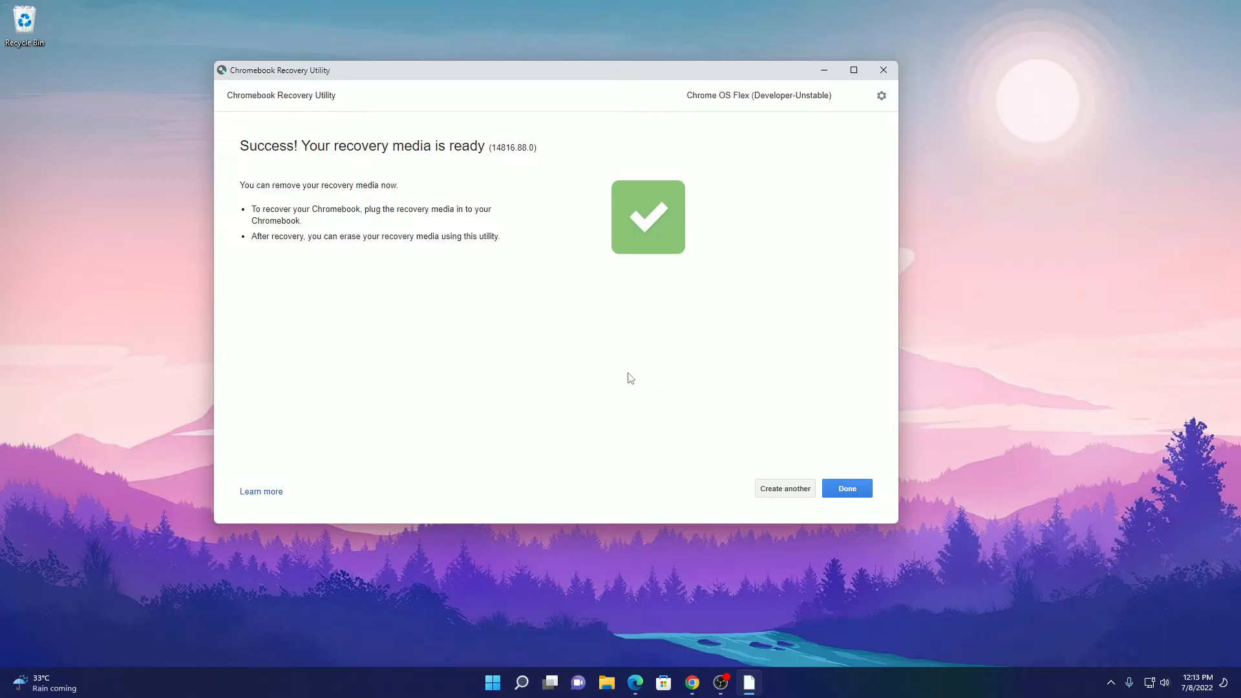
pyautogui.moveTo(447, 166)
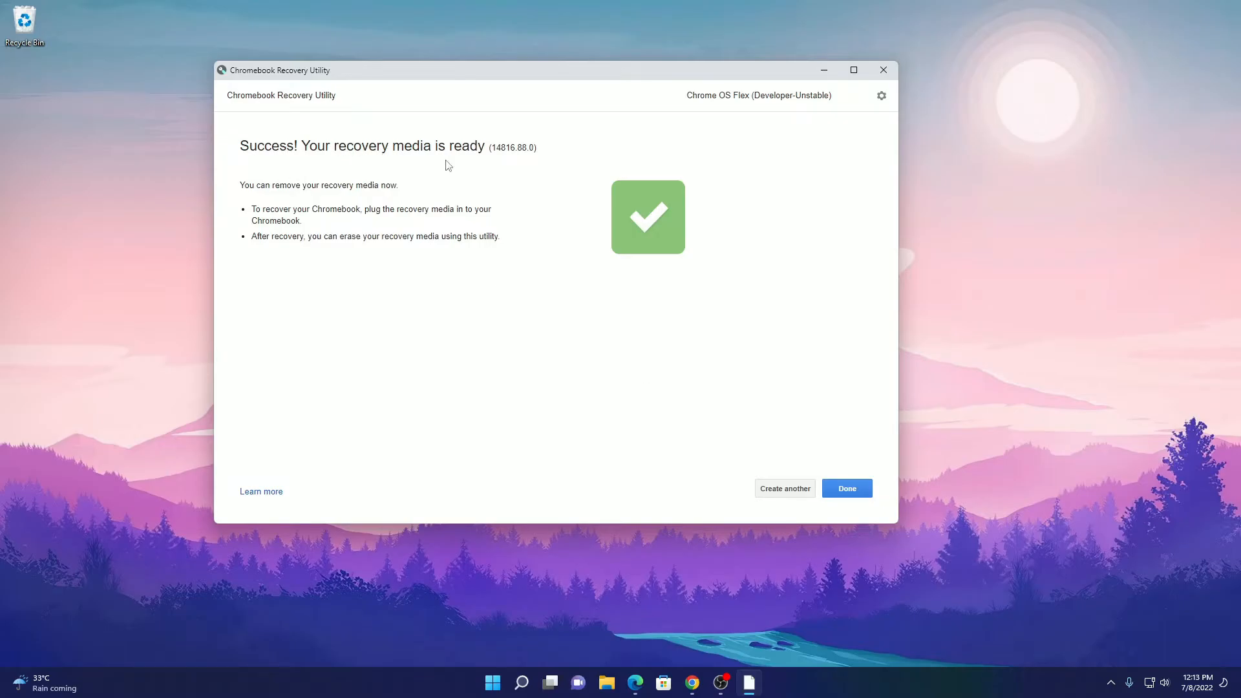
pyautogui.moveTo(569, 342)
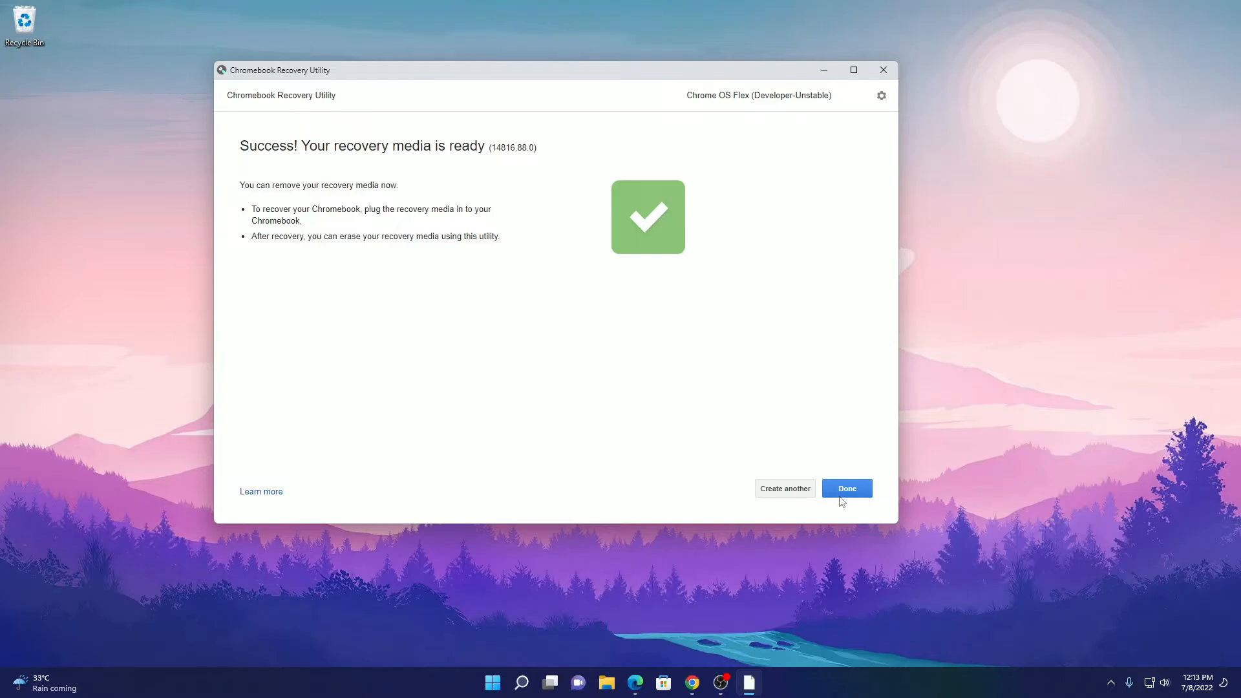
# - Finish the recovery utility from the Success screen with Done
pyautogui.click(846, 487)
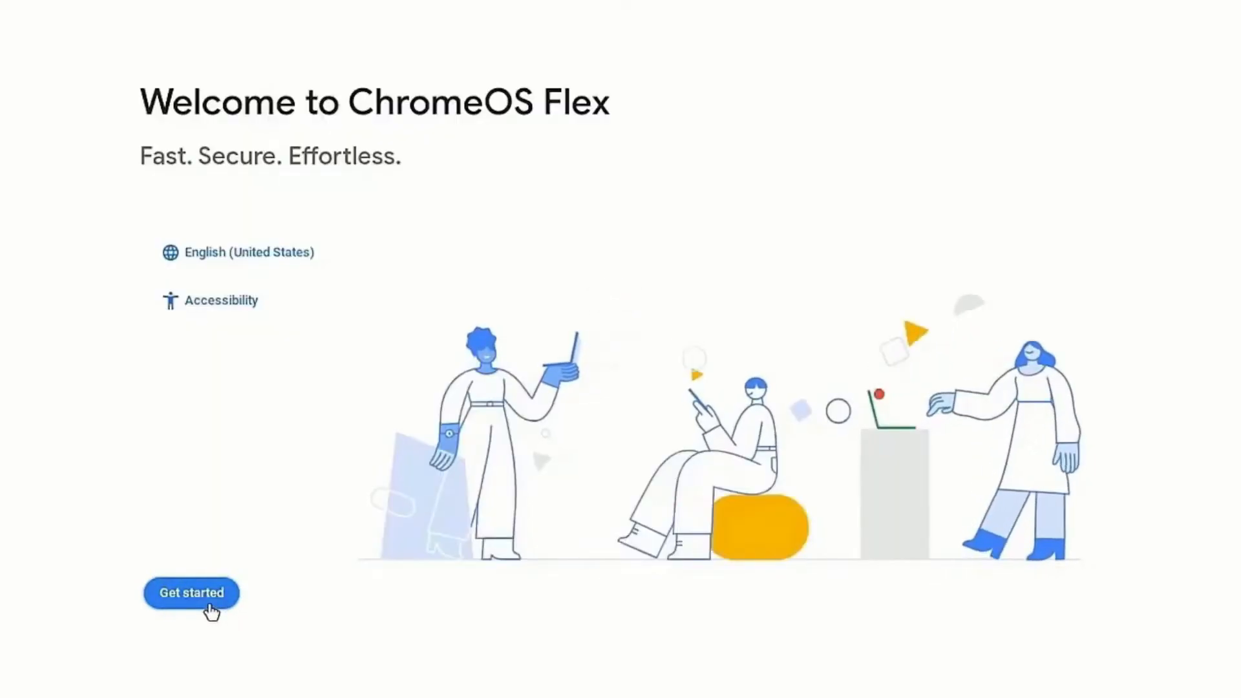
# - Start ChromeOS Flex setup from the Welcome screen, keeping Install ChromeOS Flex selected
pyautogui.click(191, 592)
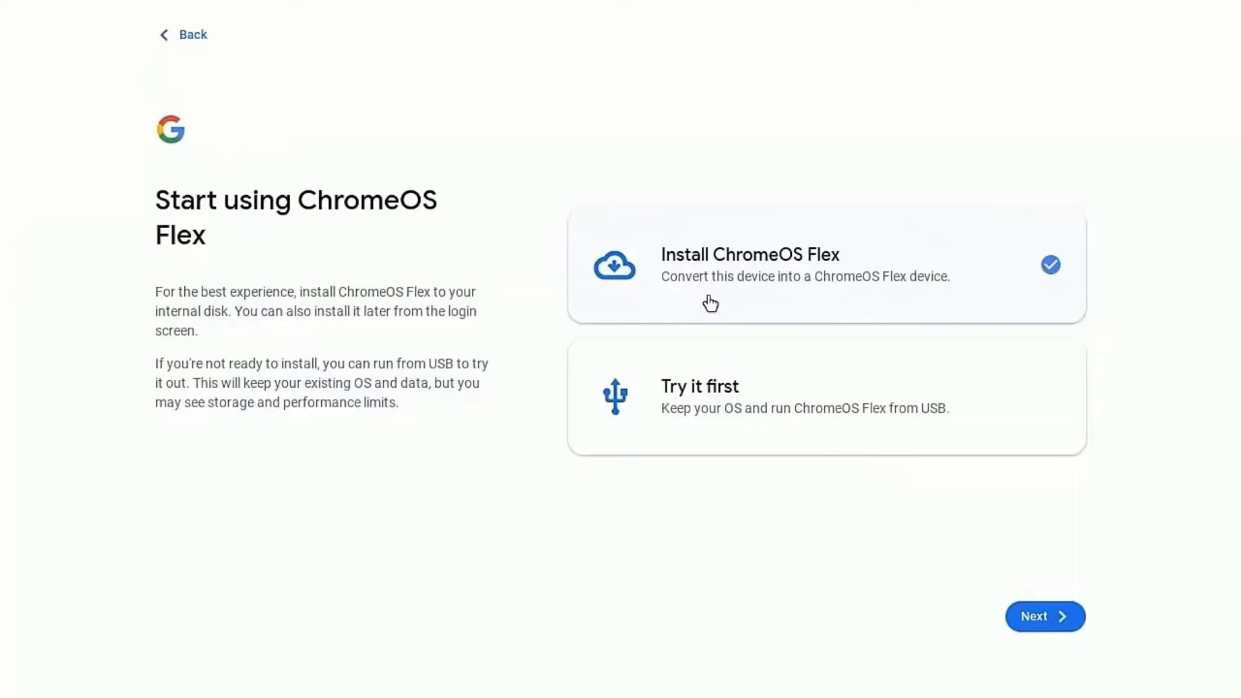
# - Install ChromeOS Flex, confirm erasing the hard drive, and accept the Google terms of service
pyautogui.click(1044, 617)
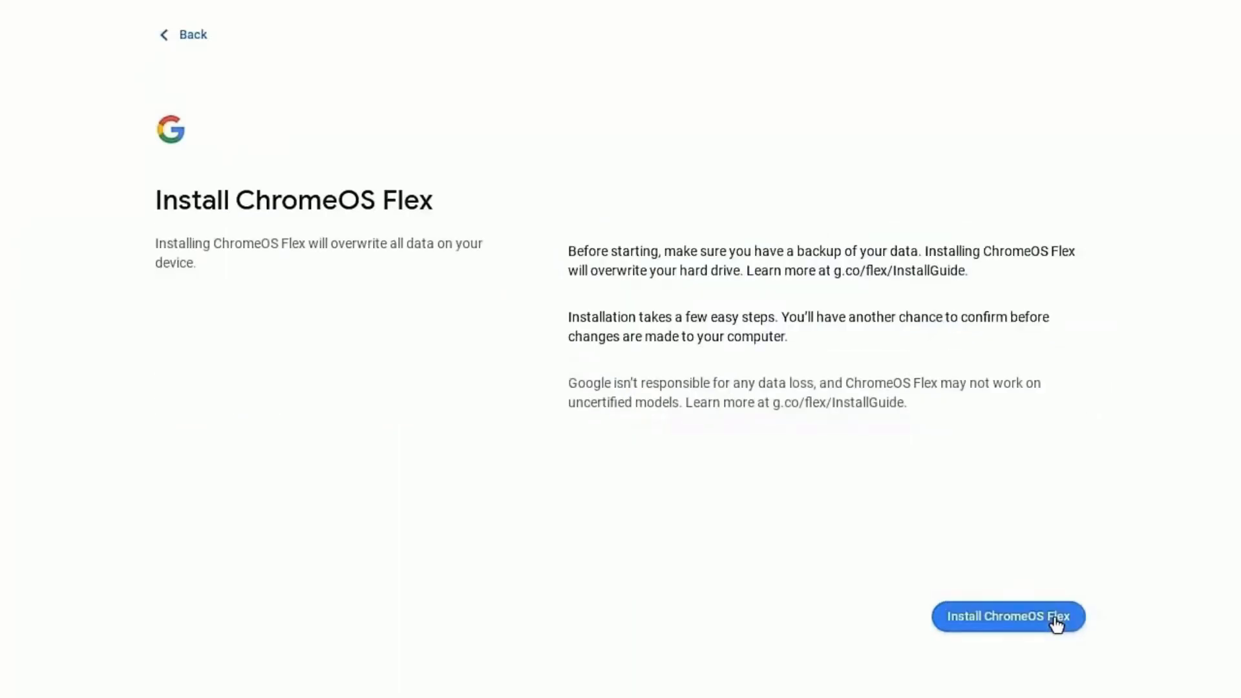
pyautogui.moveTo(698, 375)
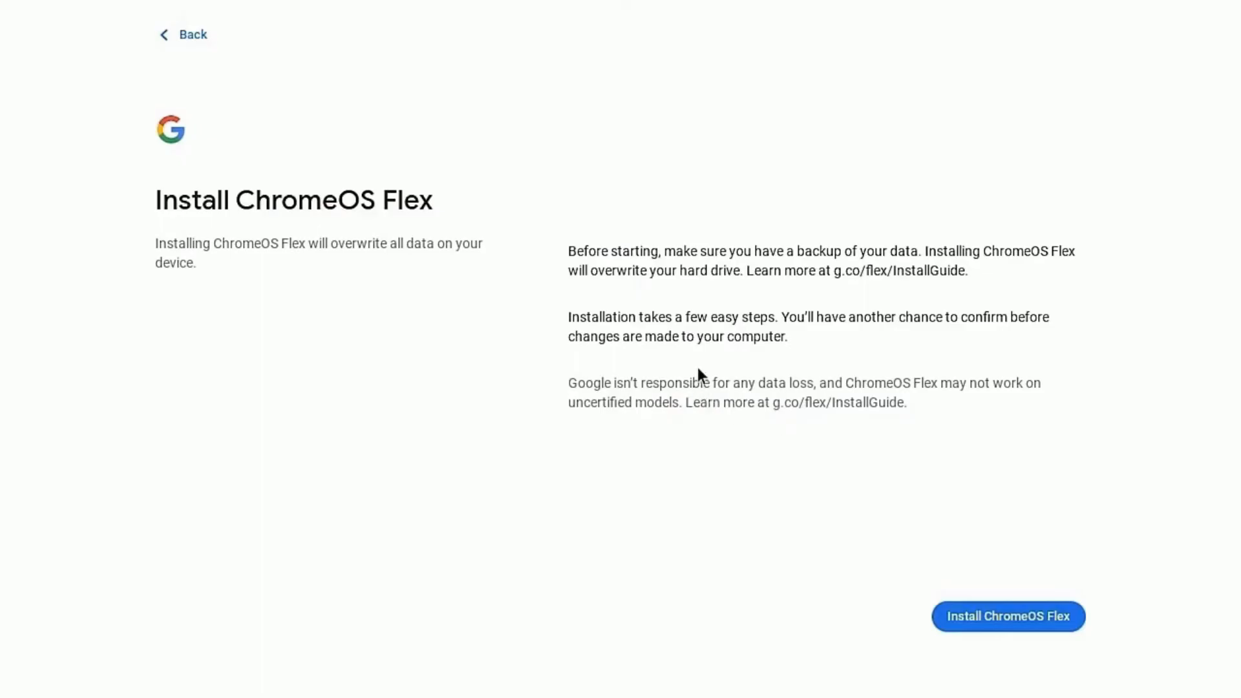
pyautogui.click(1007, 616)
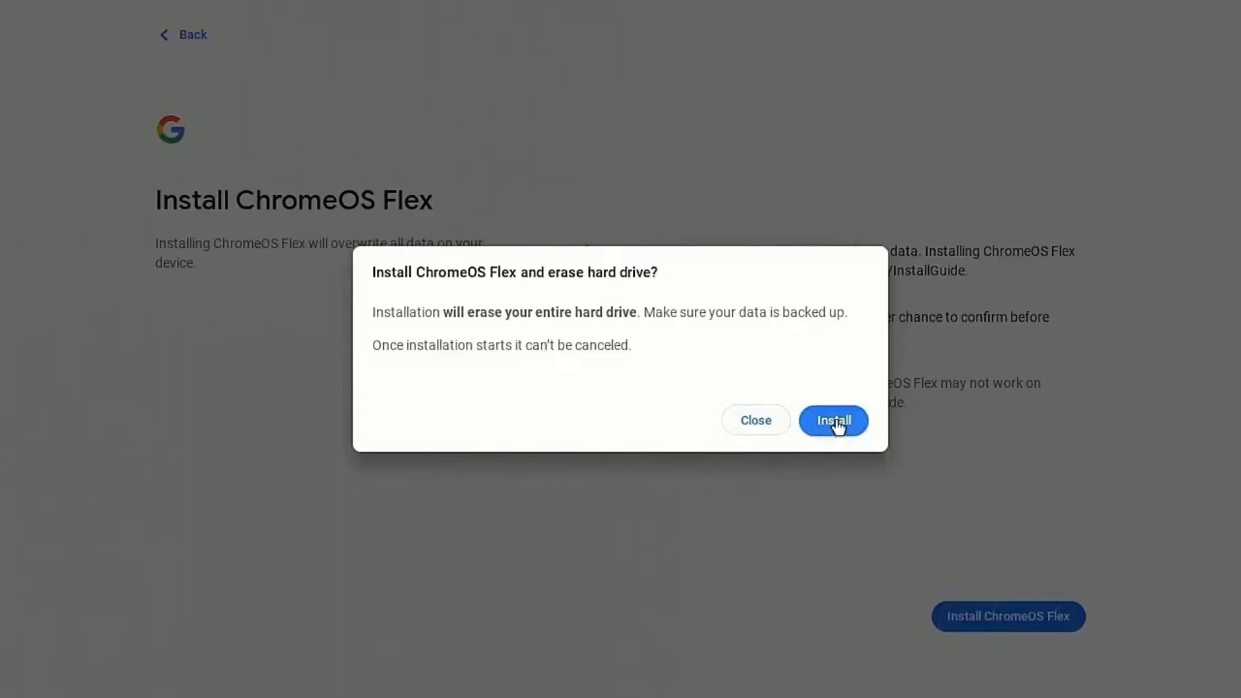
pyautogui.click(832, 420)
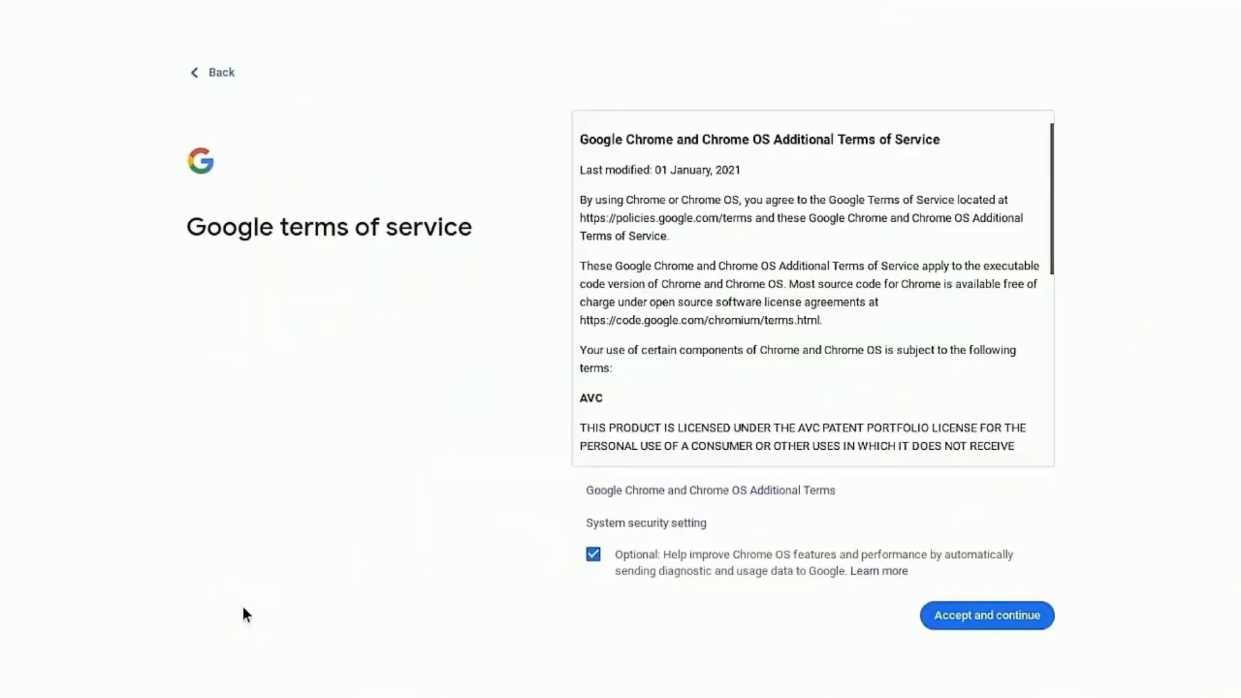
pyautogui.click(985, 615)
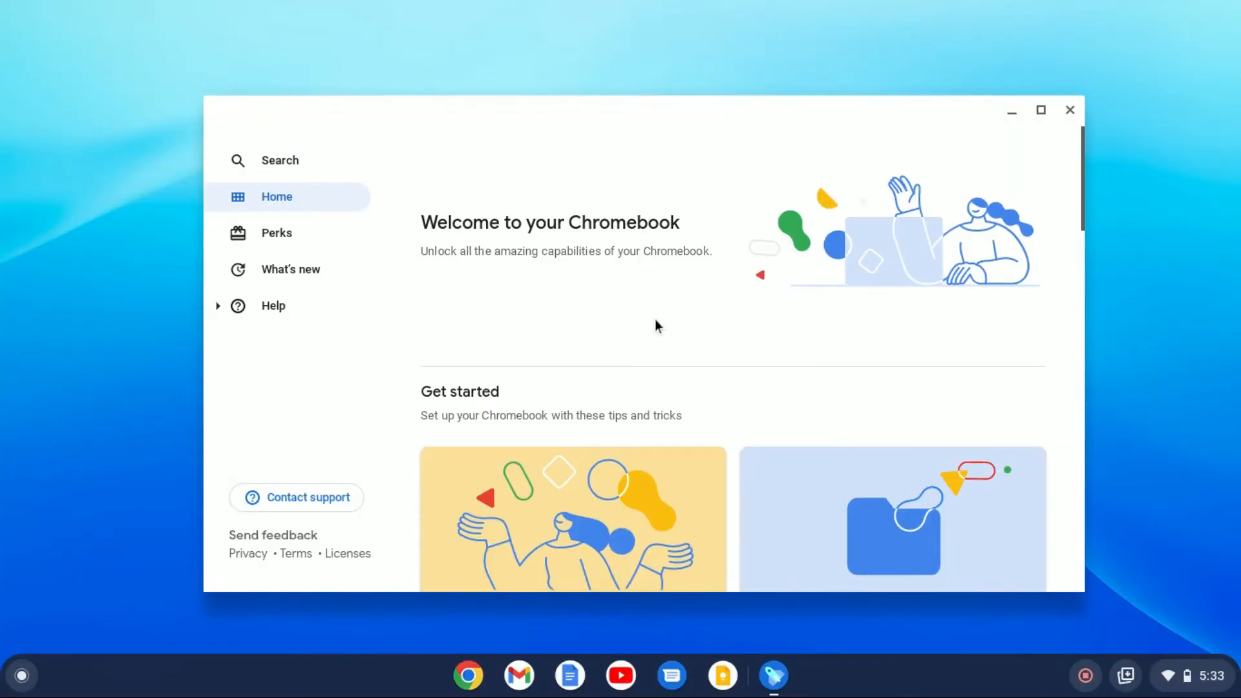
# - Scroll through the Explore guide, then open and dismiss the quick settings panel
pyautogui.scroll(-3)
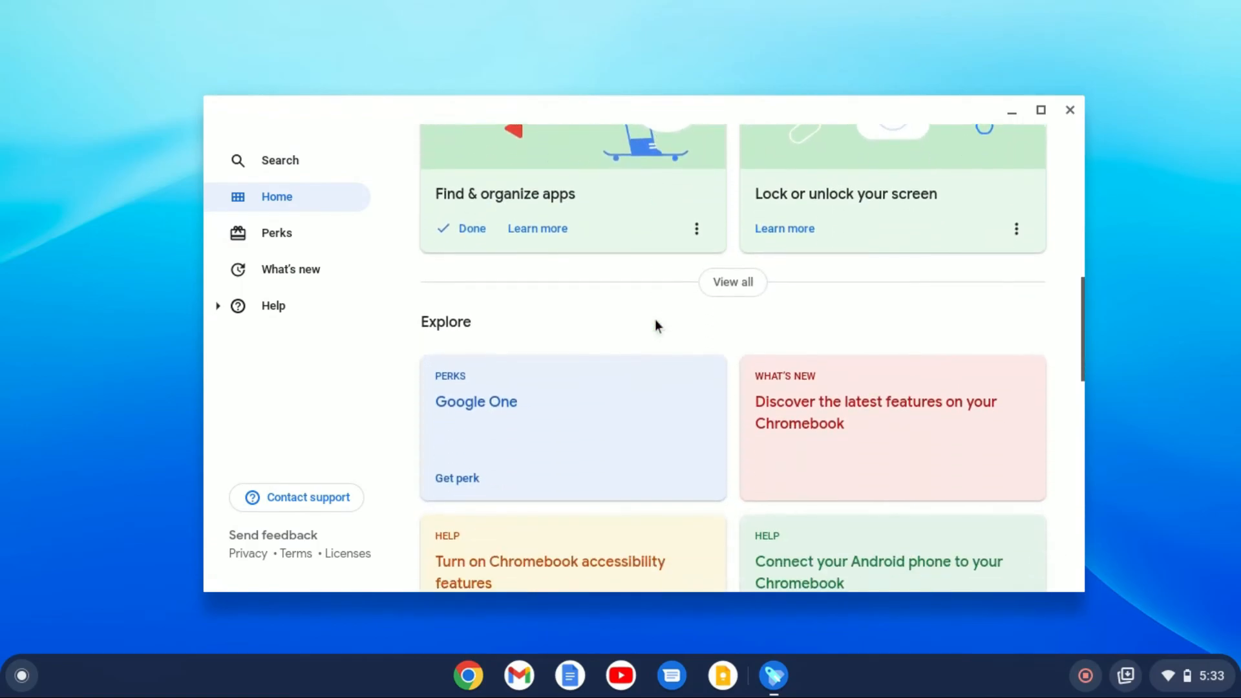
pyautogui.scroll(3)
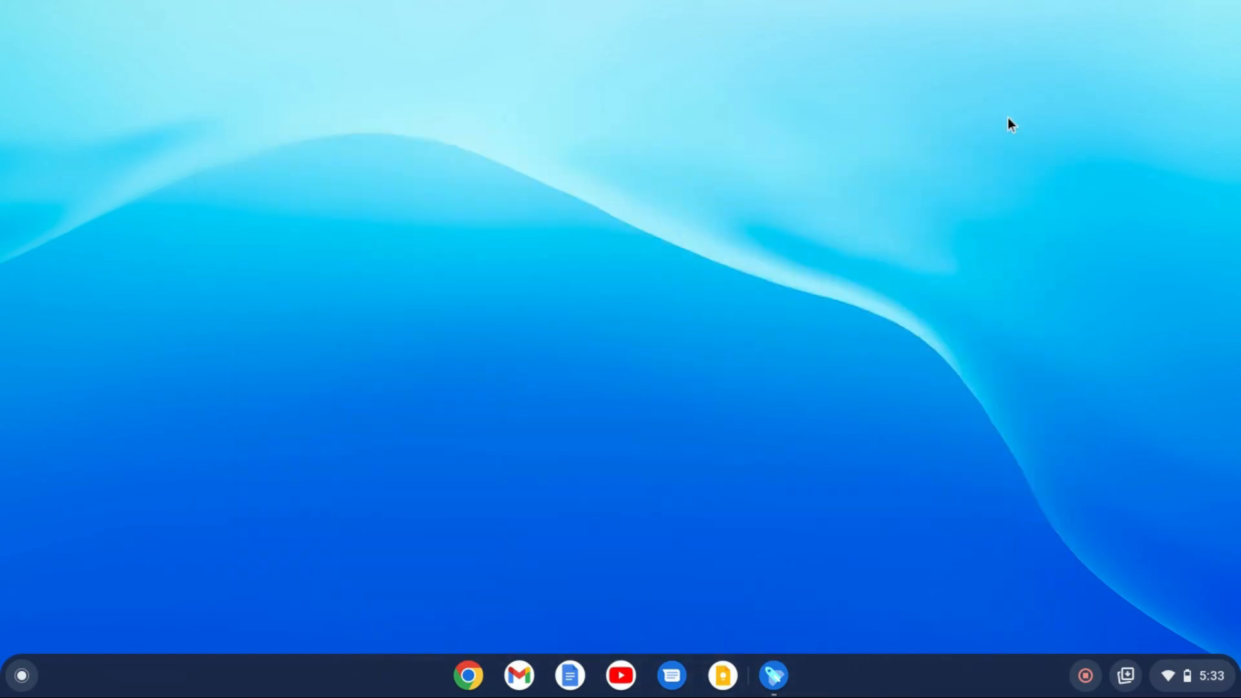
pyautogui.moveTo(1099, 690)
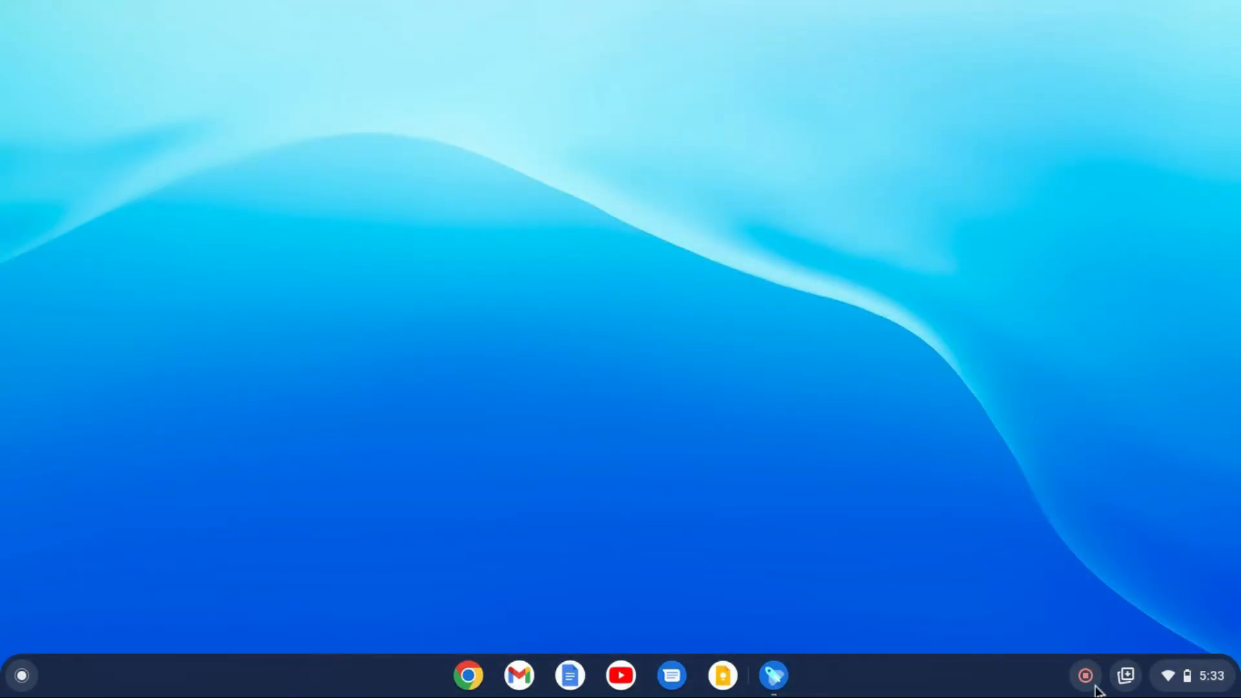
pyautogui.click(1187, 675)
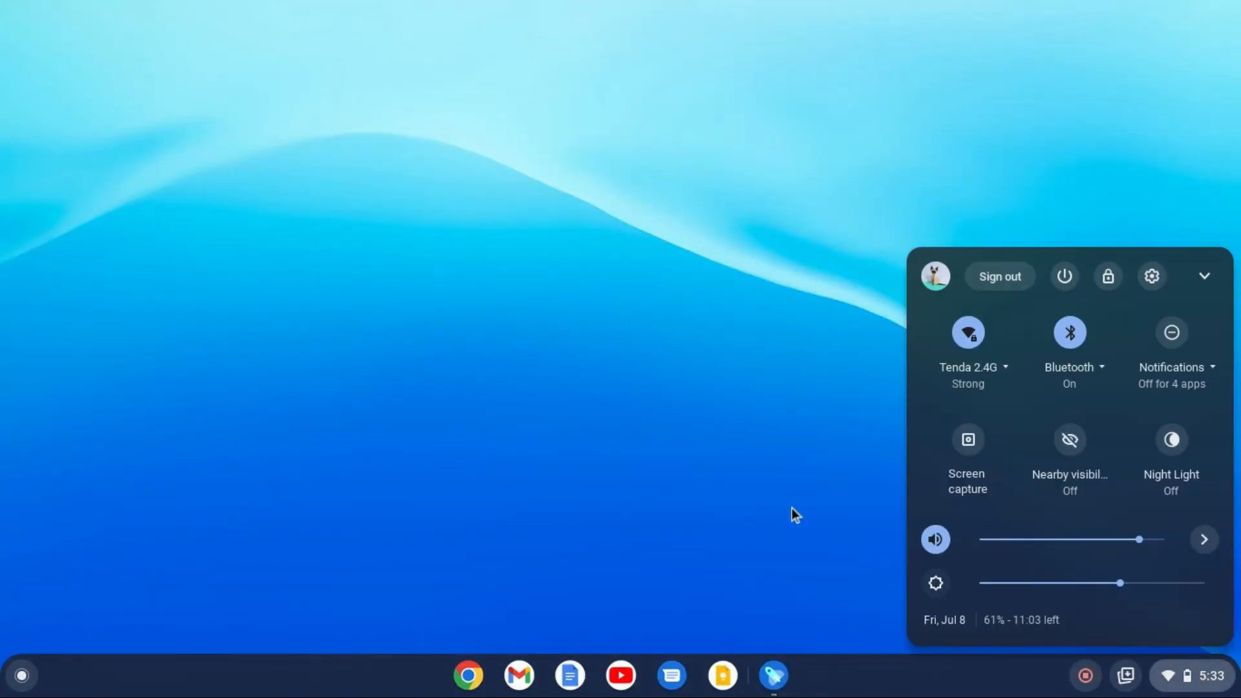
pyautogui.click(602, 332)
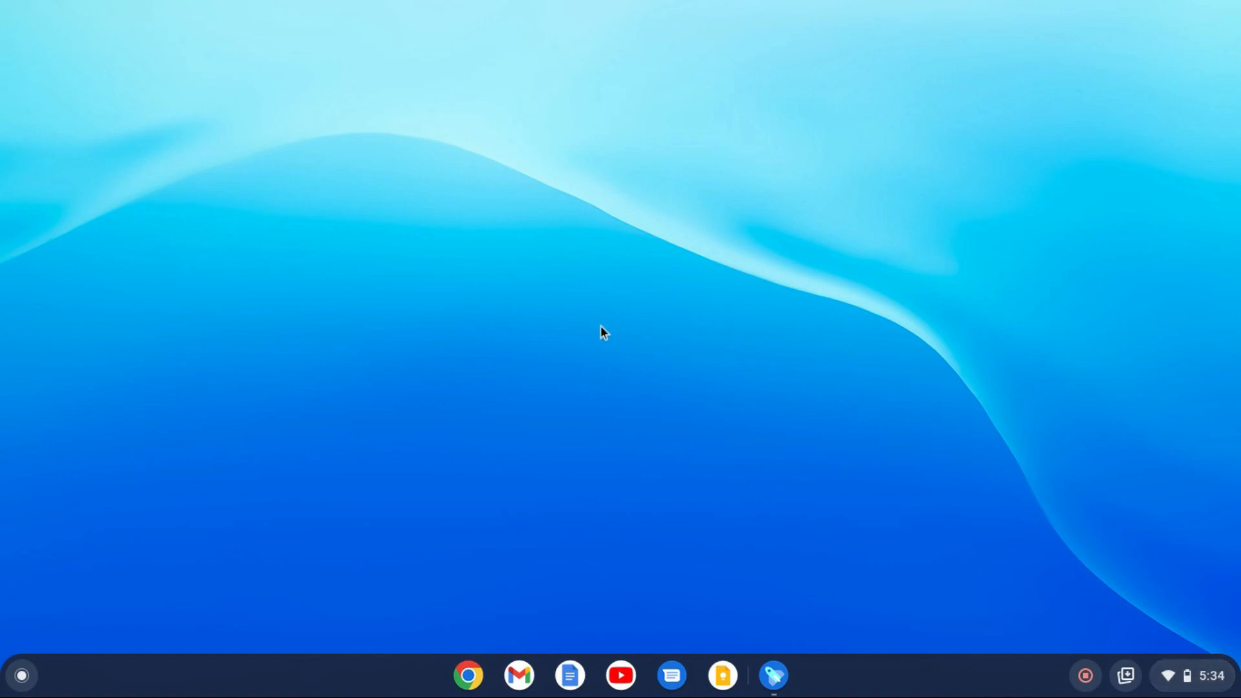